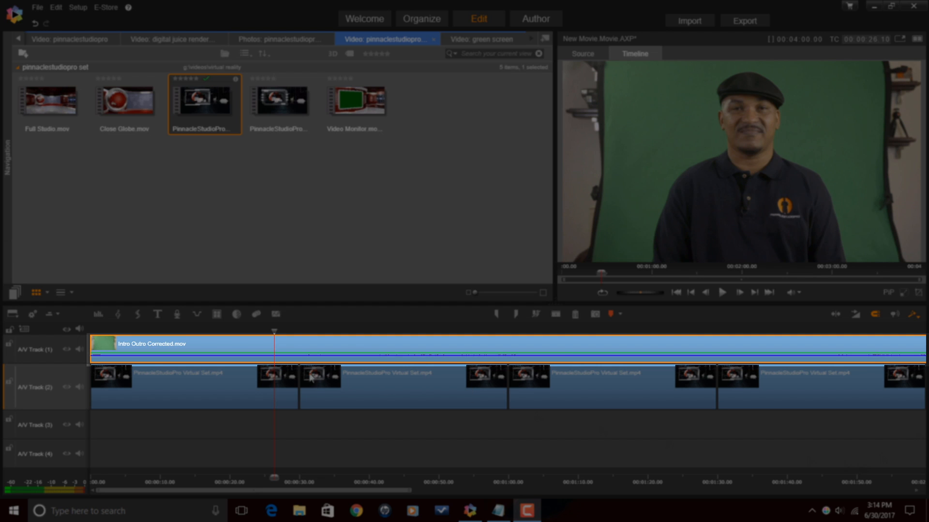
mouse_move(314, 344)
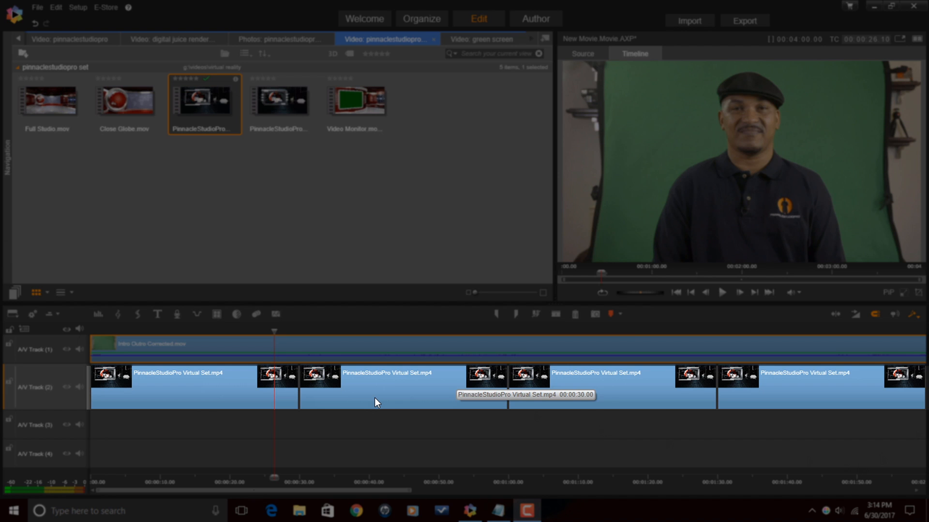
mouse_move(363, 389)
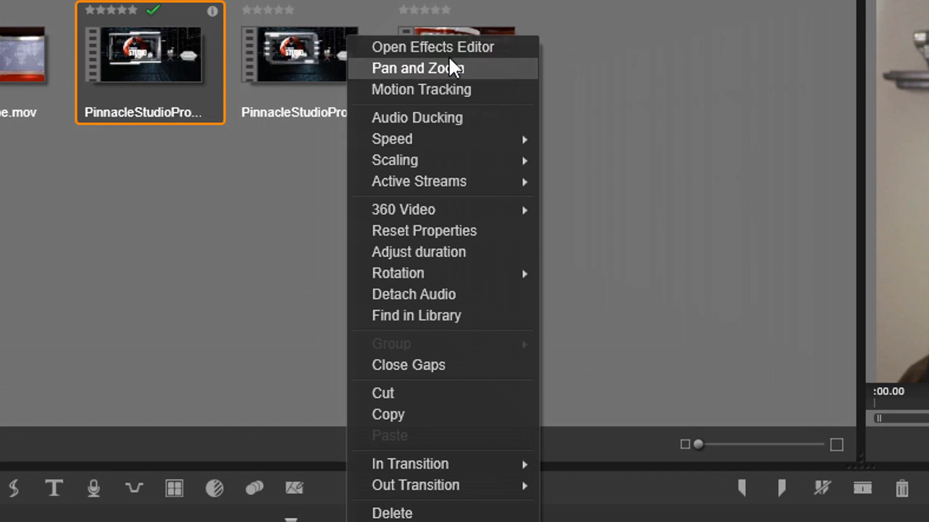
mouse_move(455, 58)
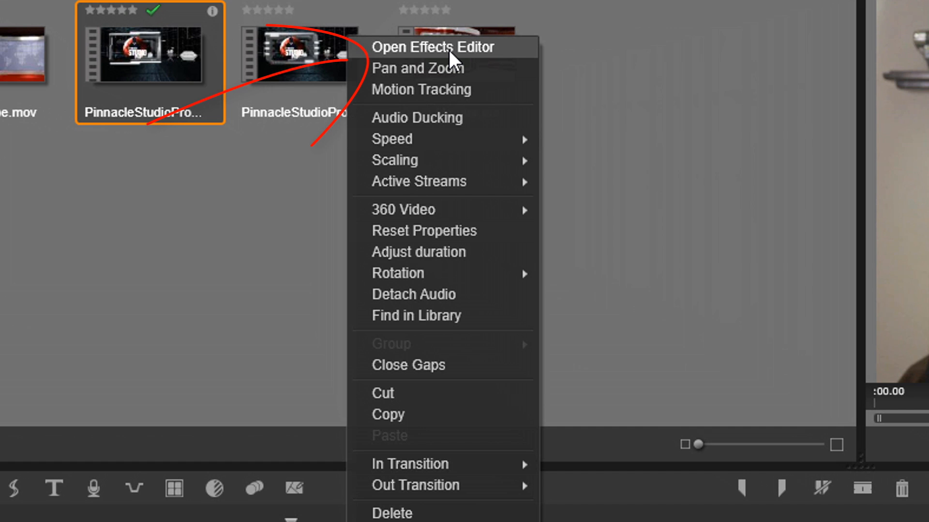
Open the presenter clip's Effects Editor and preview Garbage Matte from the Add-ons effects.
click(450, 48)
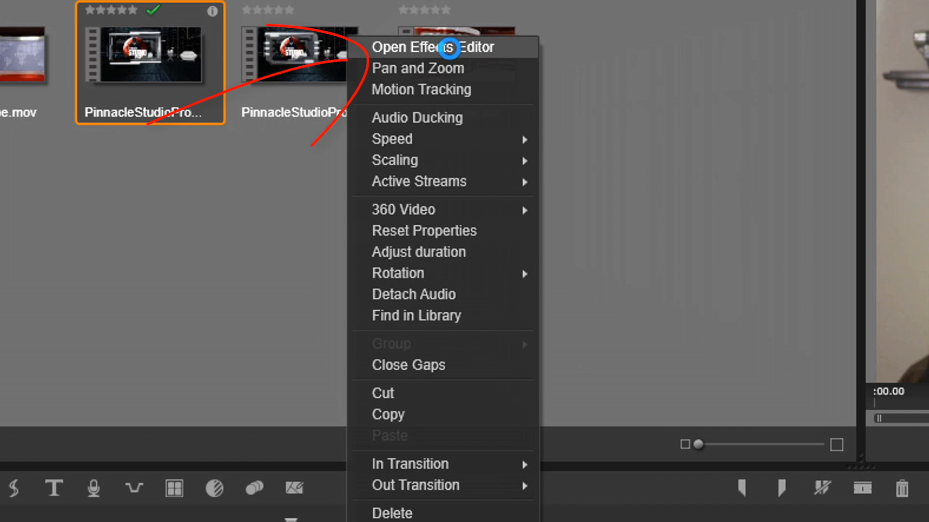
click(434, 48)
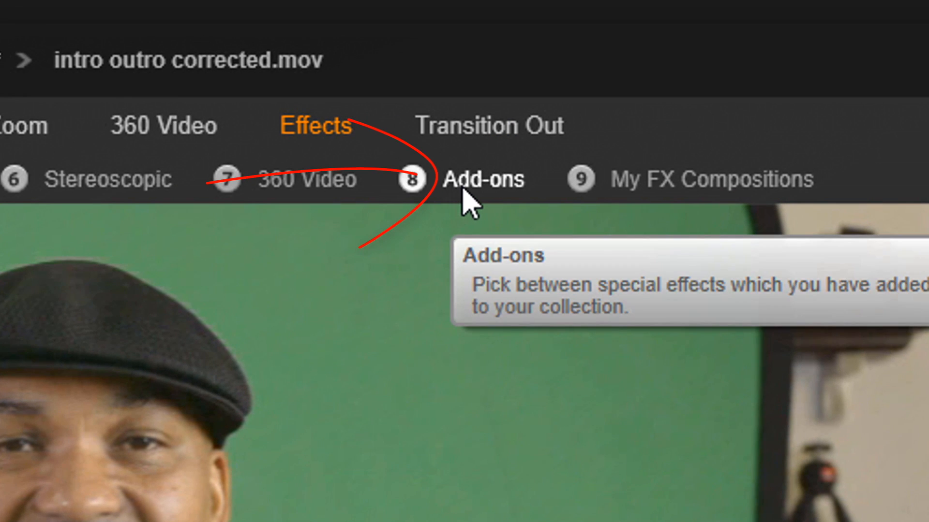
click(484, 180)
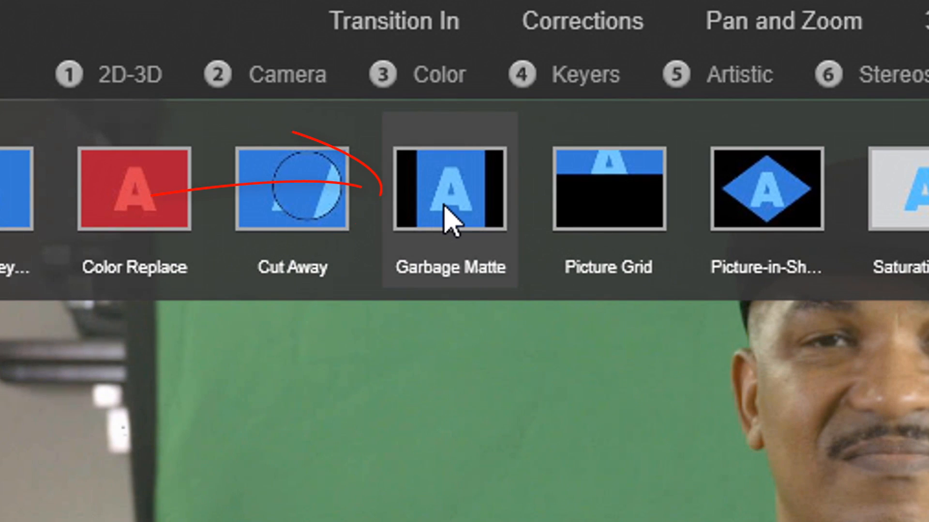
click(447, 196)
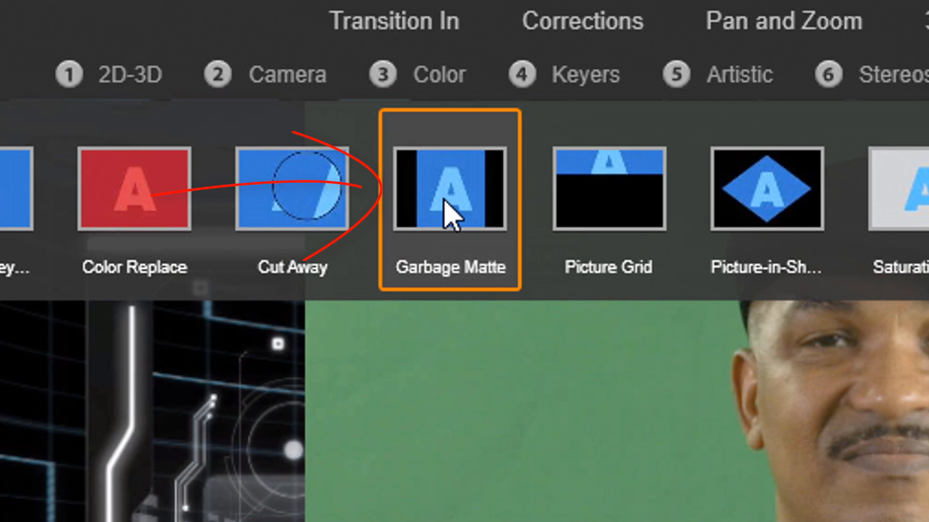
Add the Garbage Matte effect to the presenter clip from its thumbnail.
double_click(447, 192)
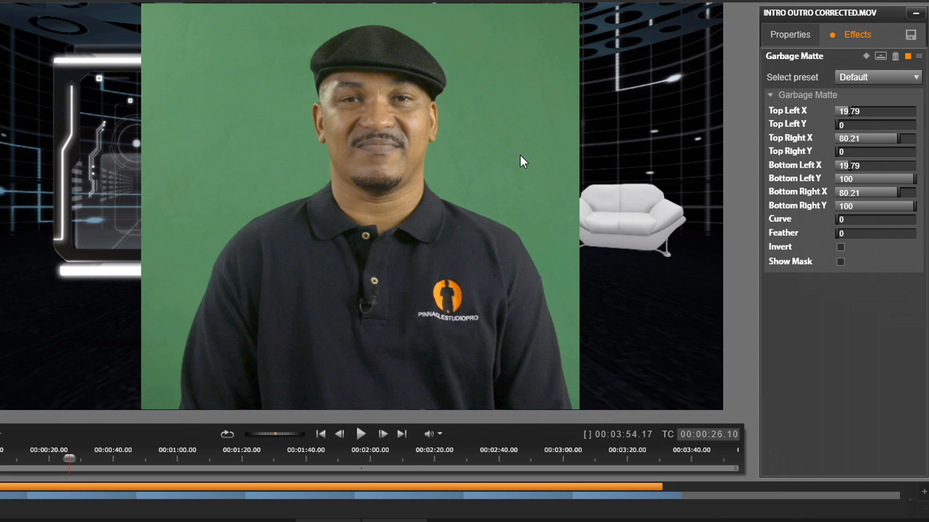
mouse_move(834, 140)
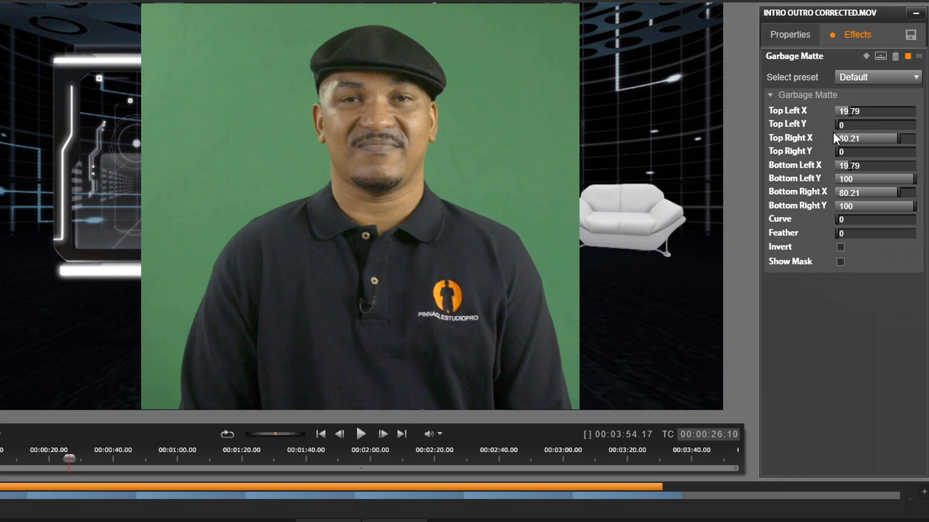
mouse_move(812, 164)
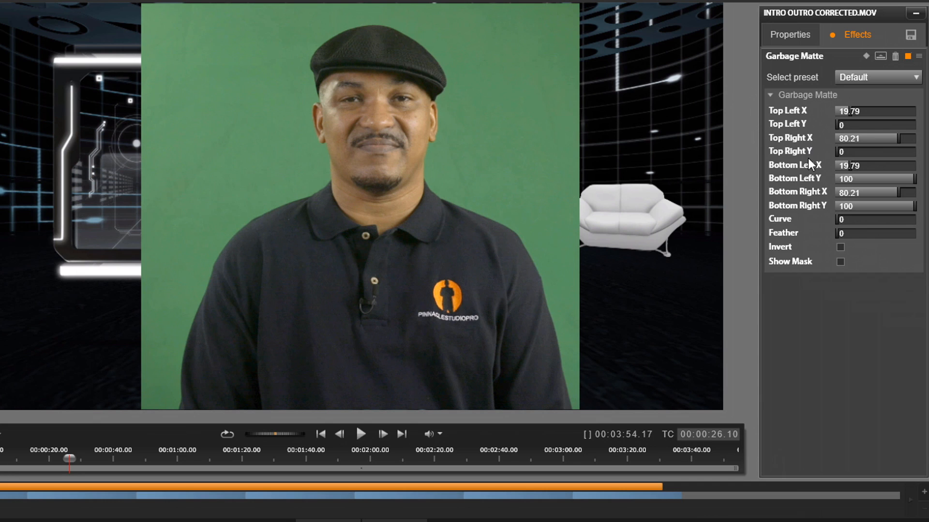
mouse_move(724, 209)
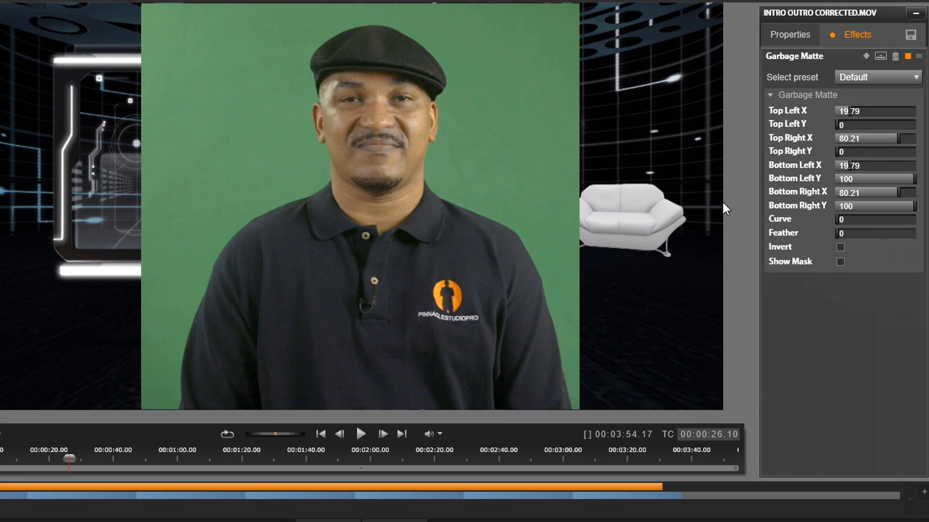
mouse_move(818, 179)
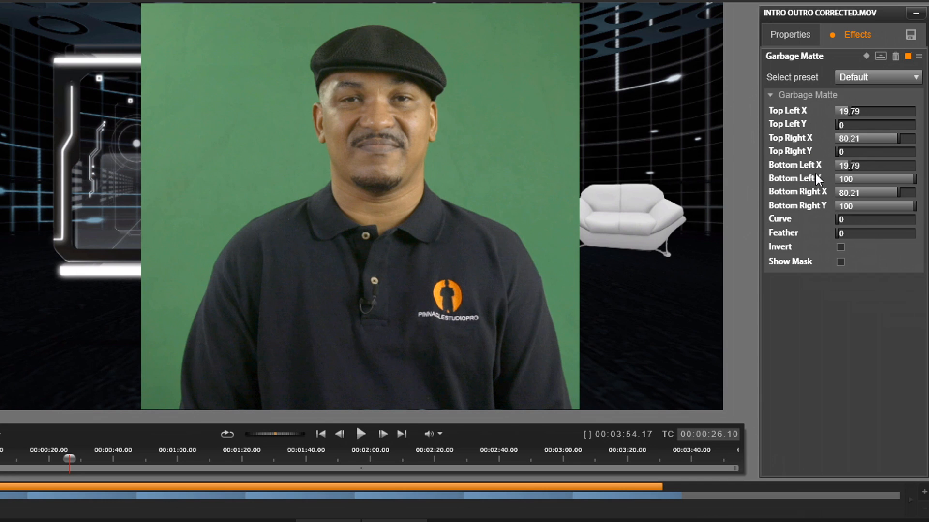
mouse_move(471, 376)
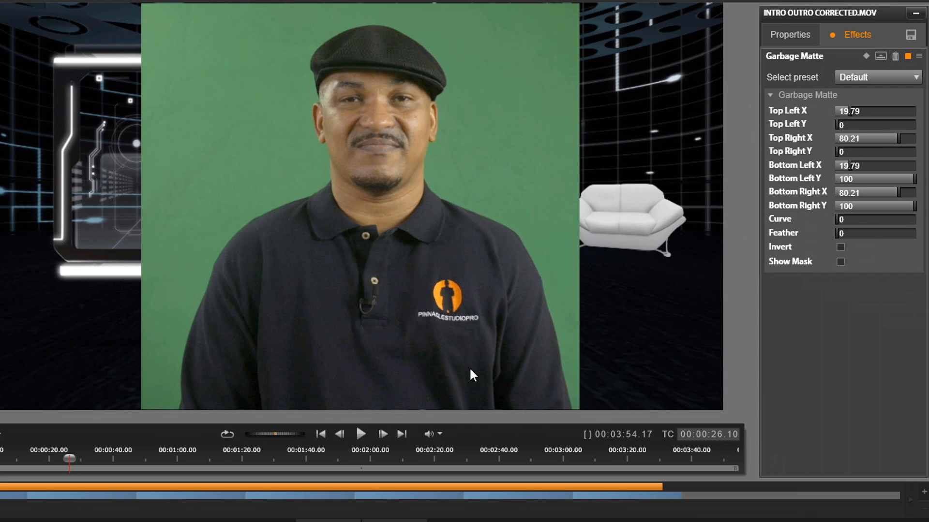
mouse_move(432, 370)
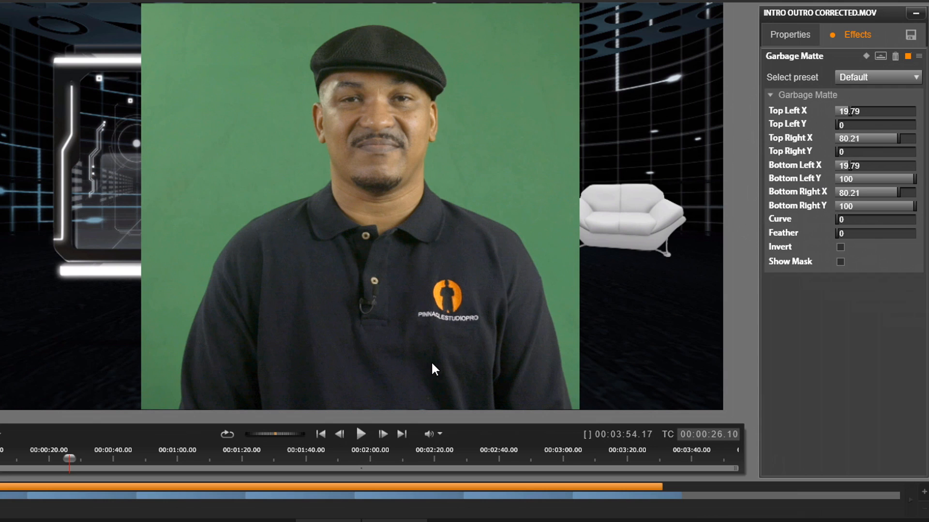
mouse_move(430, 364)
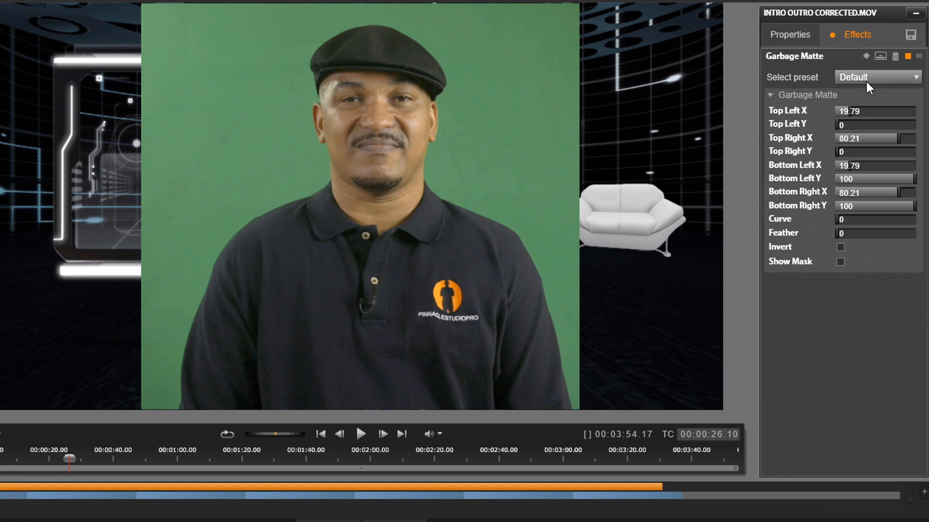
Set the Garbage Matte preset to No Preset, then enable Invert and Show Mask.
click(878, 78)
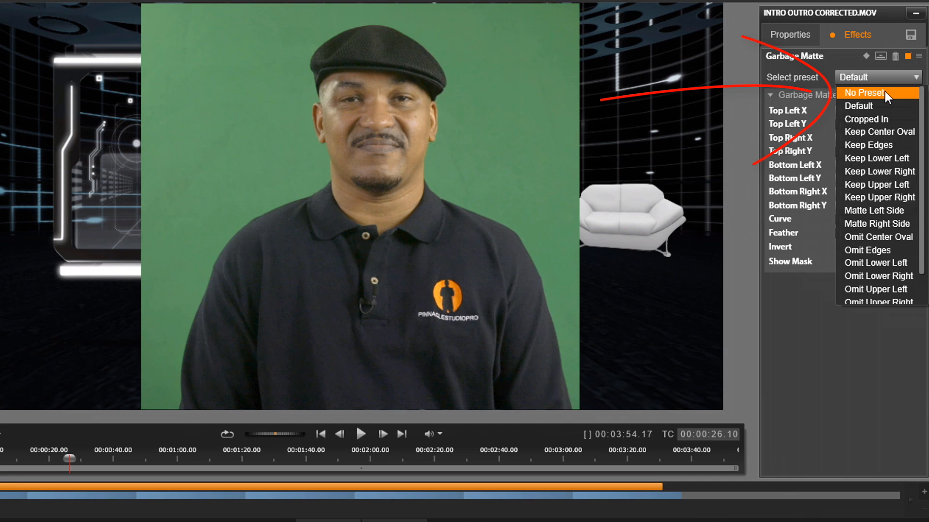
click(877, 77)
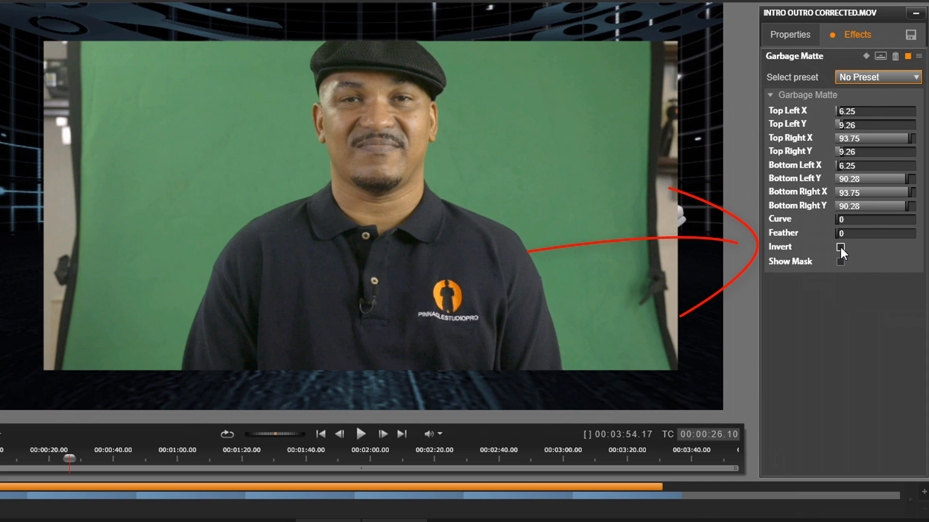
click(840, 247)
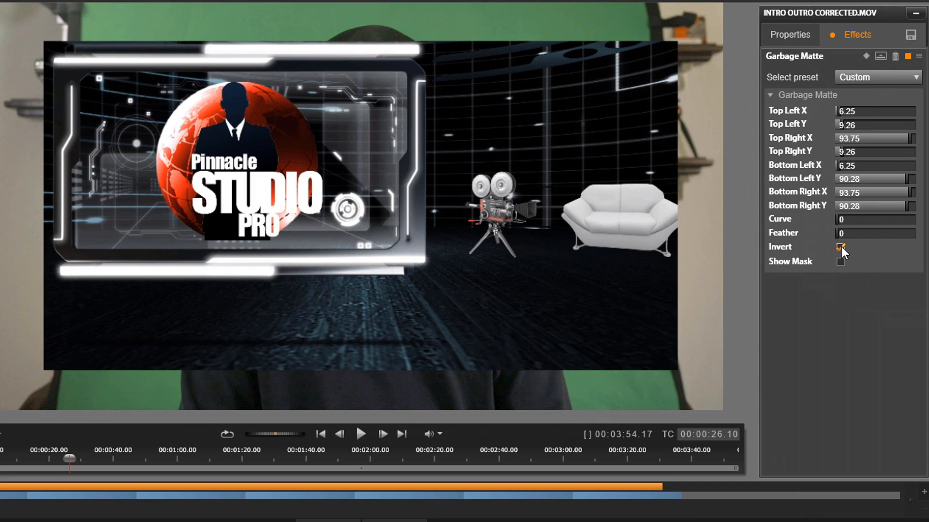
click(840, 248)
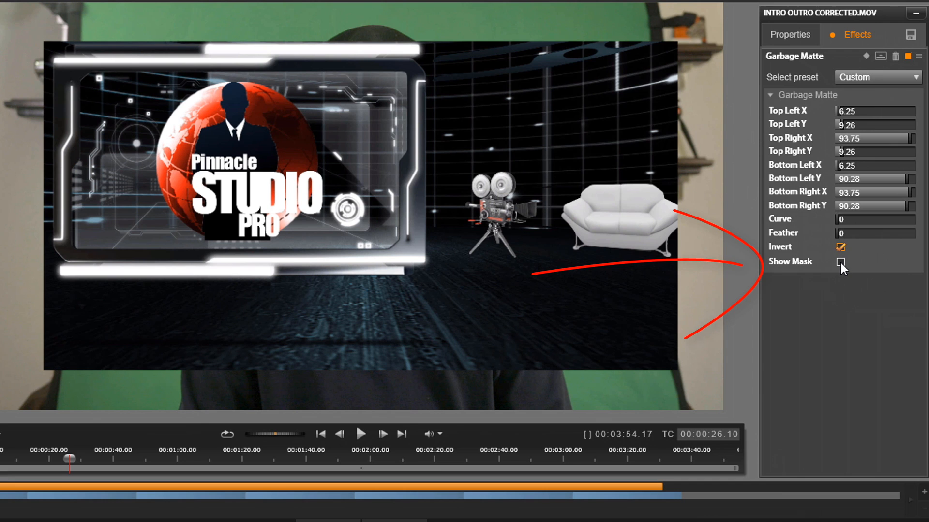
click(840, 261)
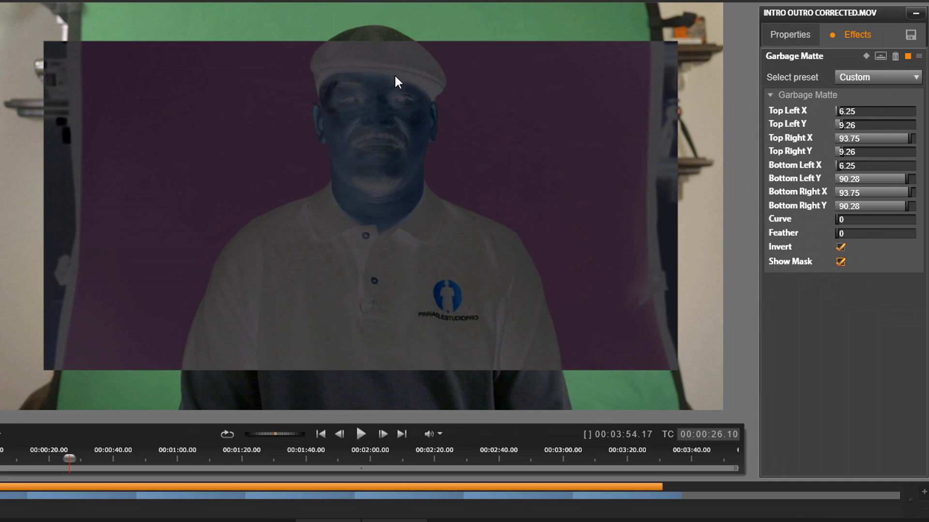
mouse_move(93, 88)
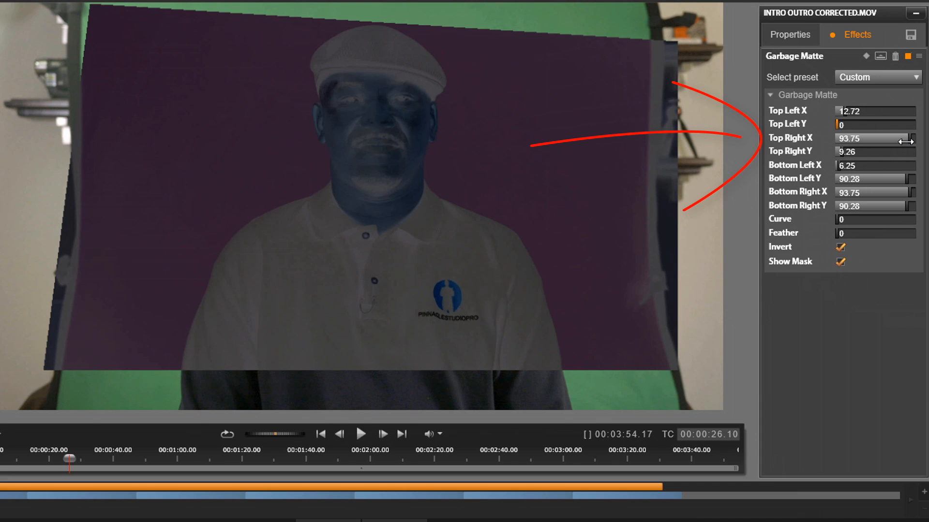
Adjust the matte's Top Right X/Y sliders so the corner reaches the frame top.
drag(894, 139, 883, 138)
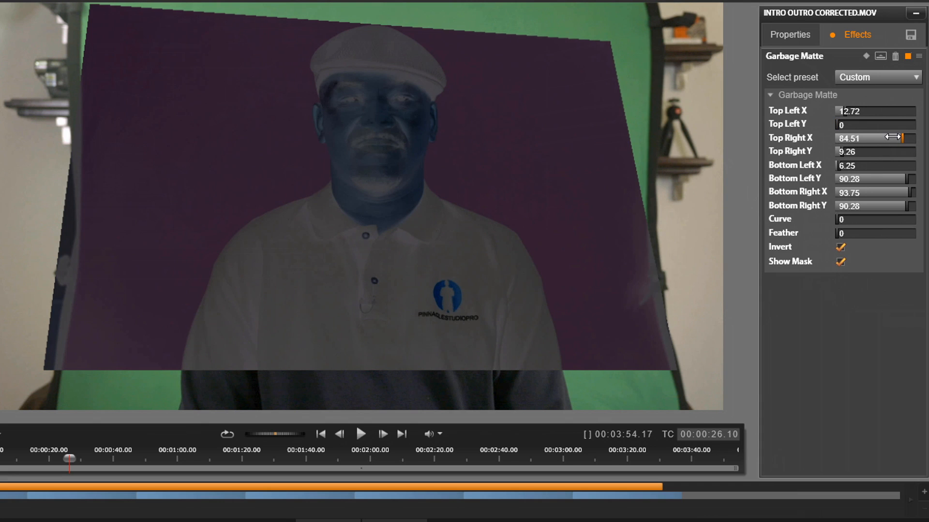
drag(902, 138, 909, 138)
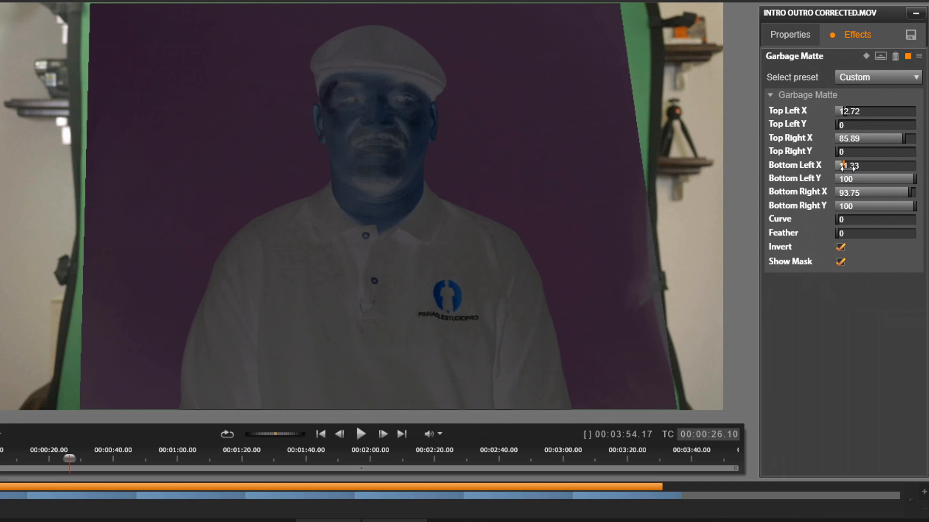
Fine-tune the matte's bottom left corner to fit the green backdrop.
drag(847, 165, 862, 172)
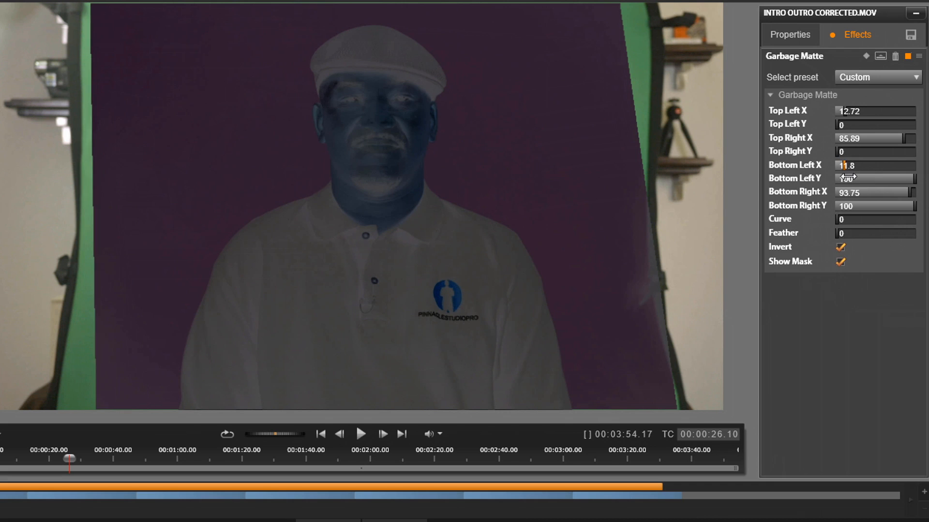
drag(871, 165, 874, 166)
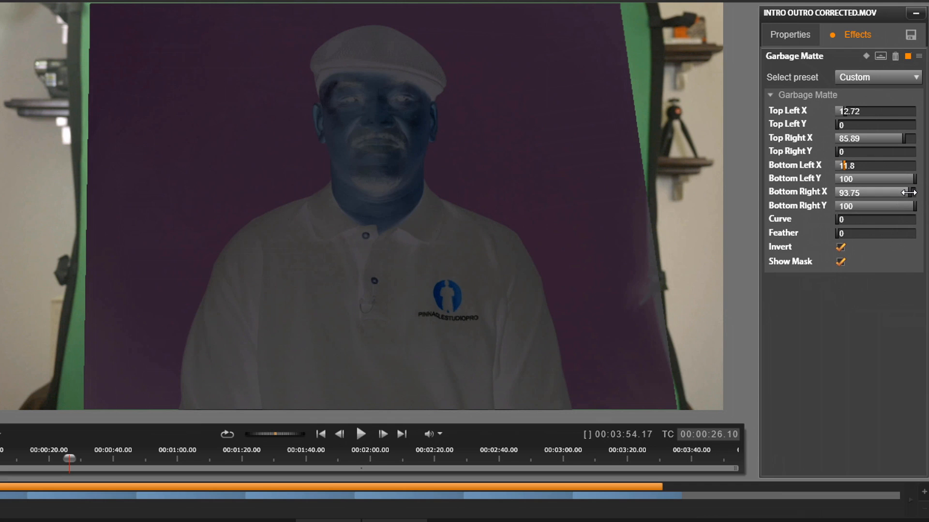
Set Bottom Right X to about 86.8 so the matte sits just past the backdrop stand.
drag(910, 191, 897, 192)
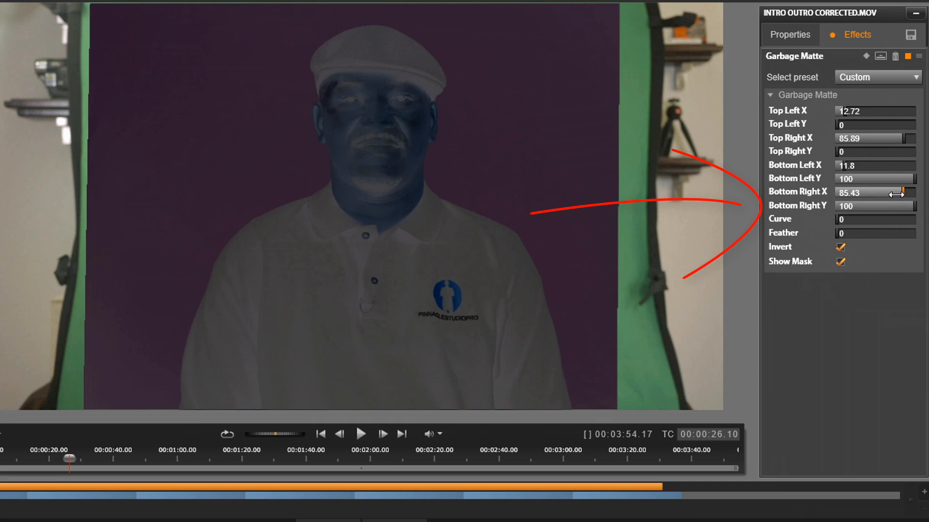
drag(896, 193, 905, 192)
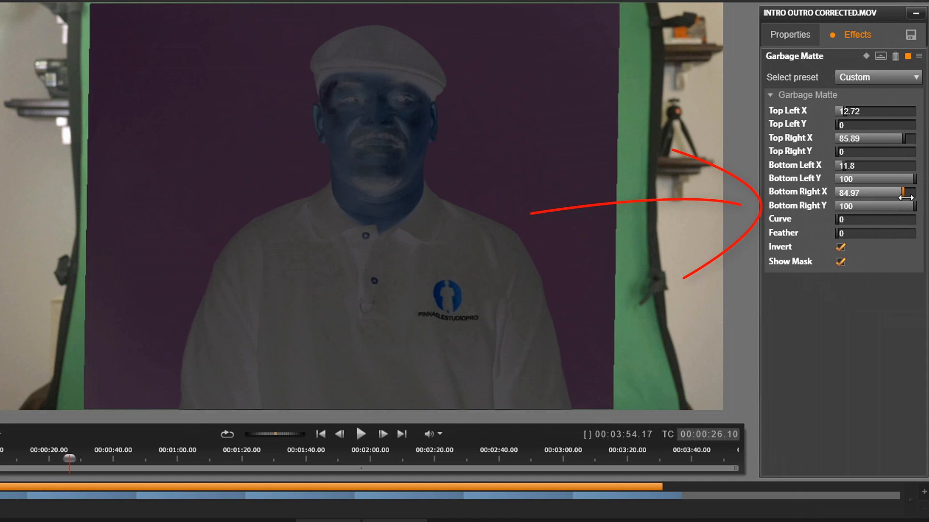
drag(906, 191, 901, 192)
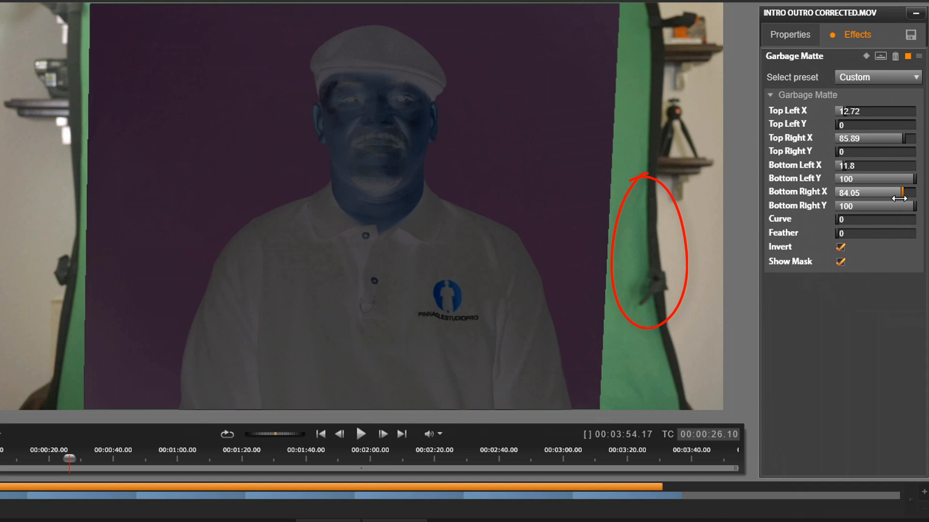
drag(894, 192, 901, 191)
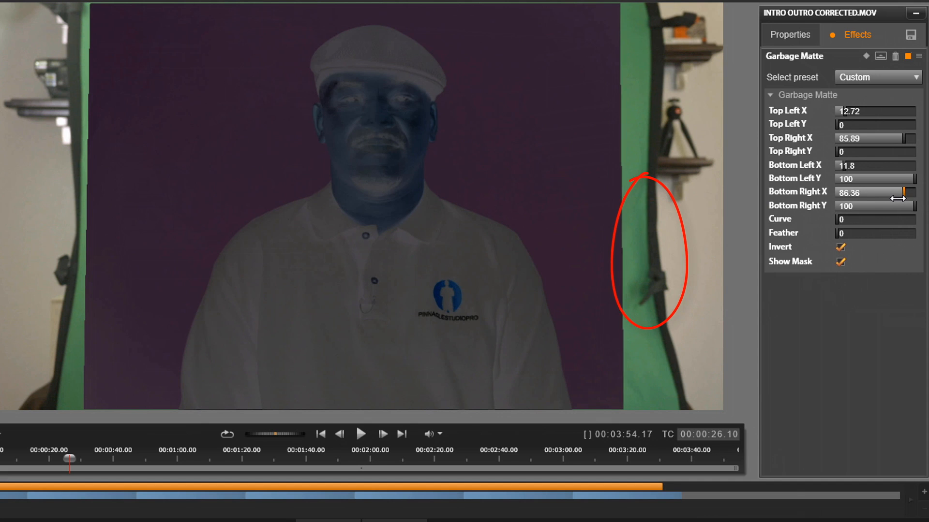
drag(897, 192, 903, 193)
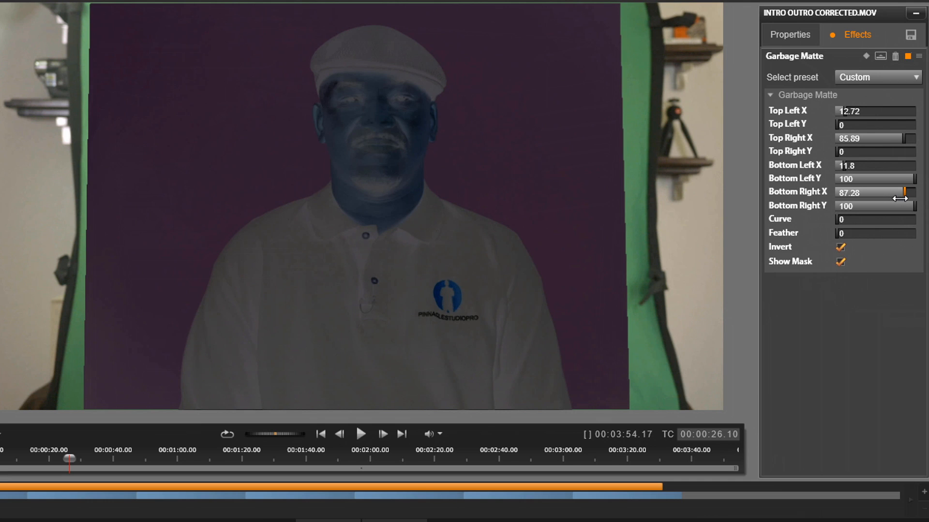
drag(901, 191, 903, 191)
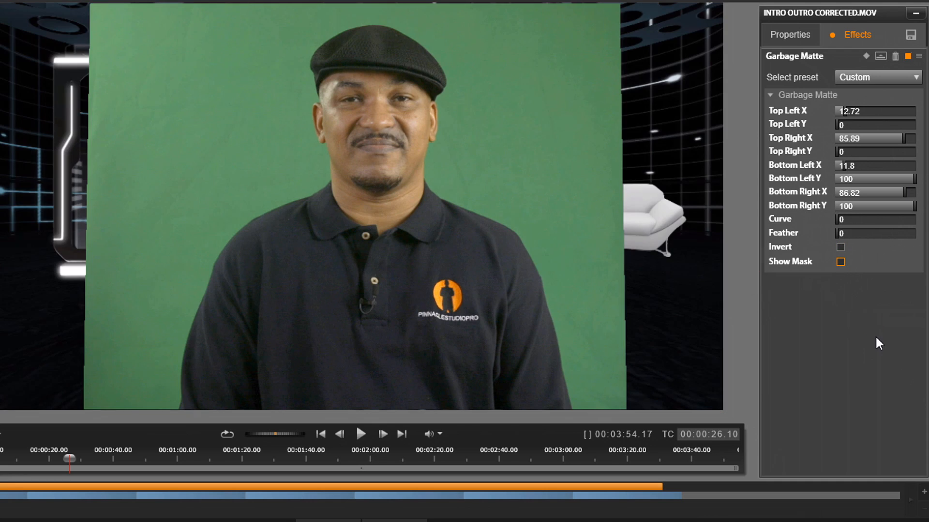
mouse_move(523, 292)
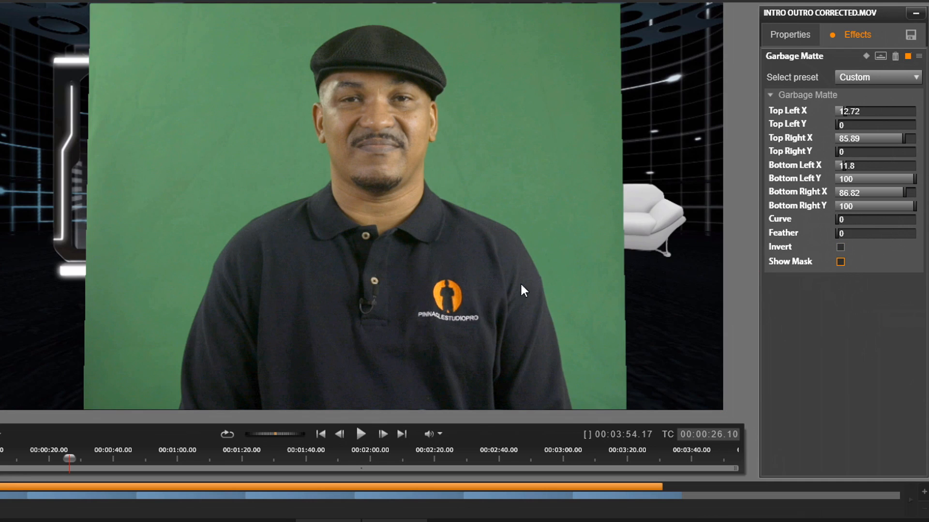
mouse_move(105, 246)
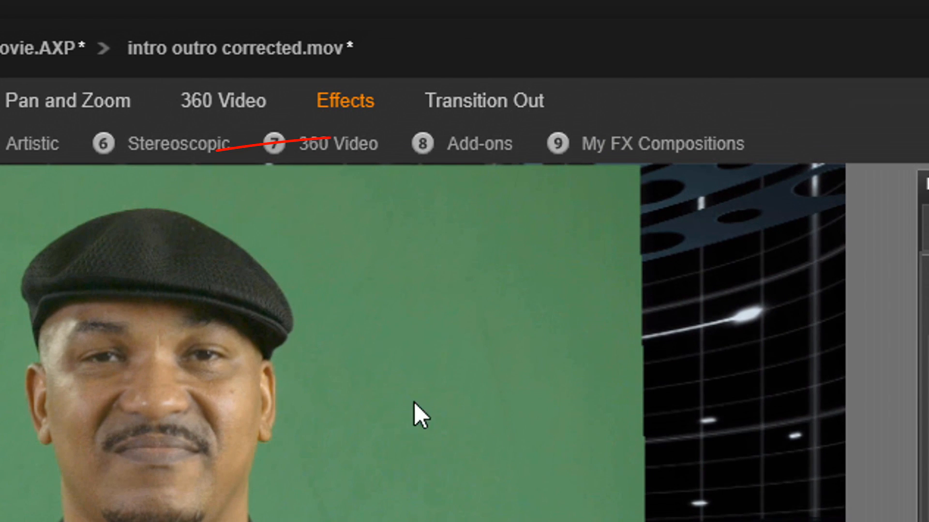
mouse_move(474, 160)
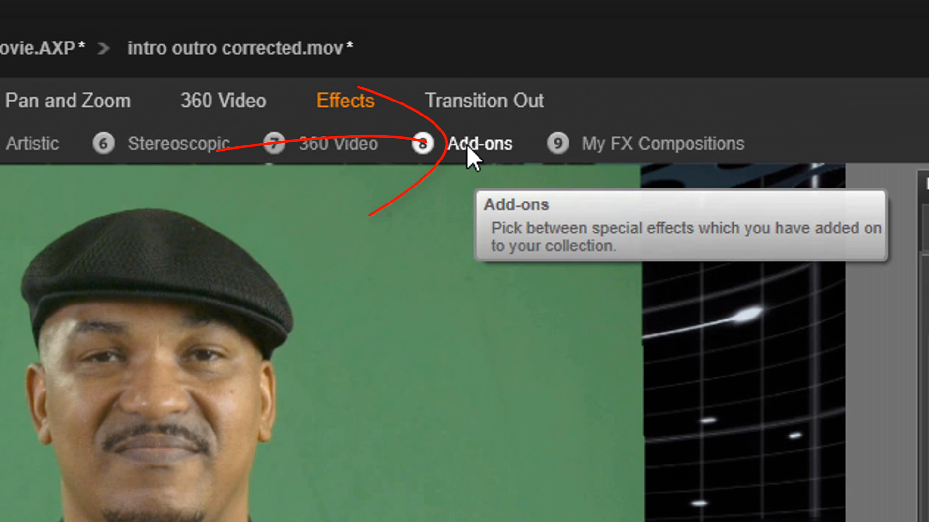
Apply Chroma Key Pro from the Add-ons Keyers category to the presenter clip.
click(479, 143)
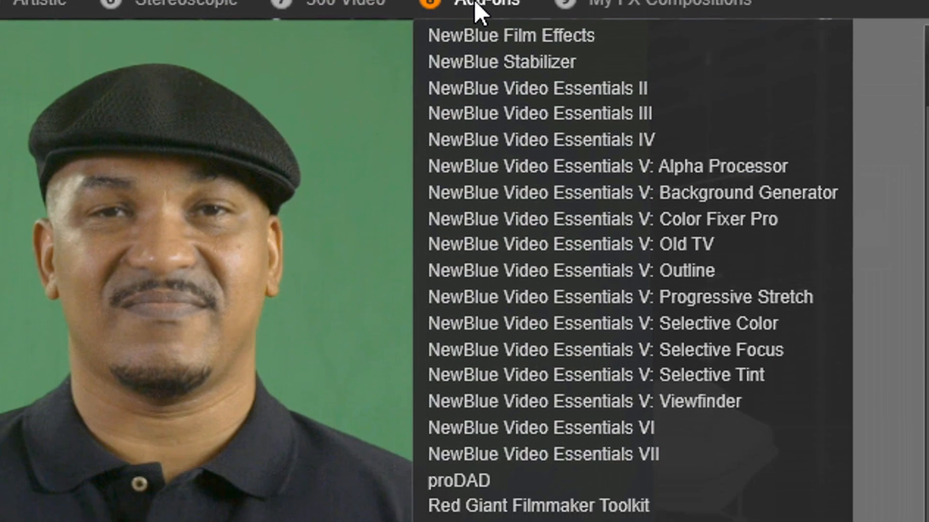
mouse_move(569, 425)
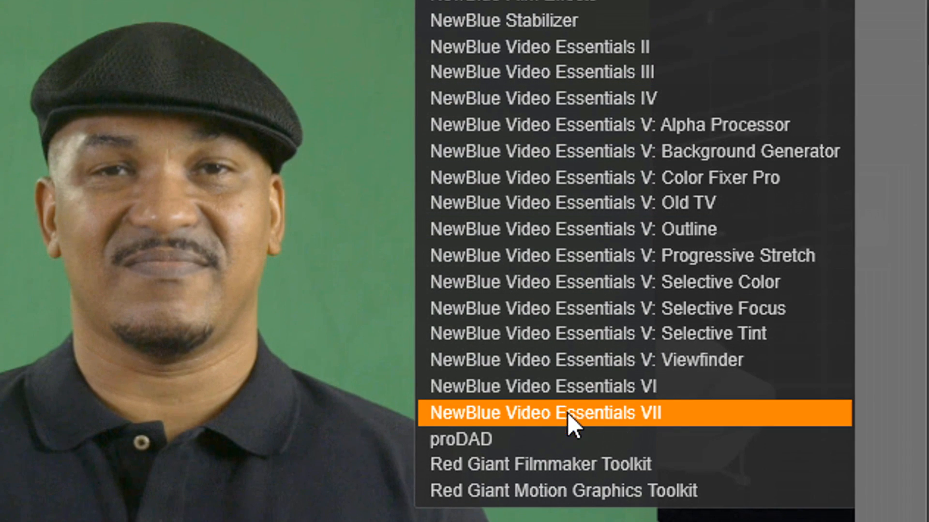
mouse_move(615, 399)
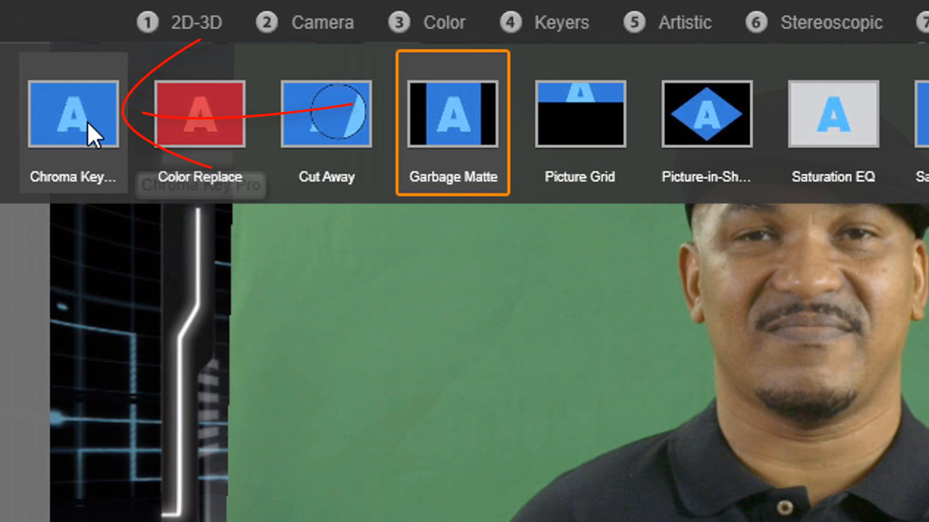
click(72, 118)
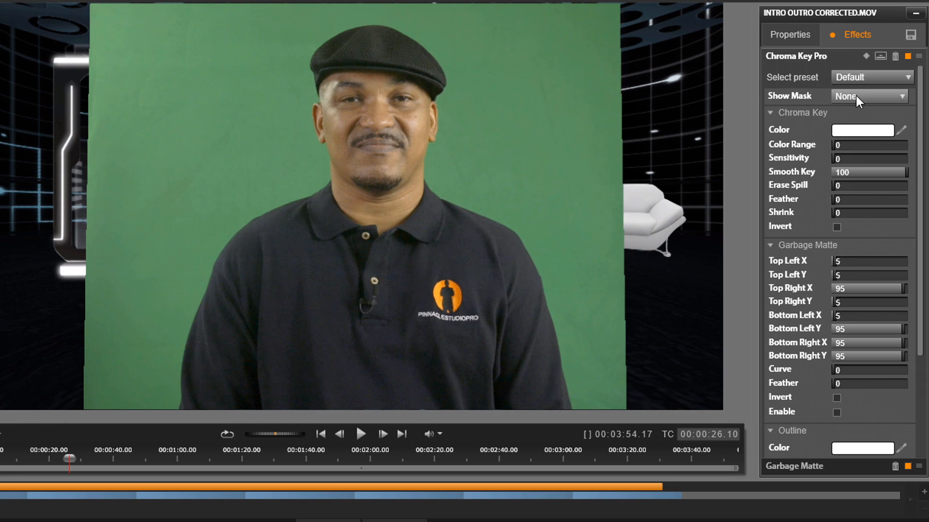
mouse_move(781, 146)
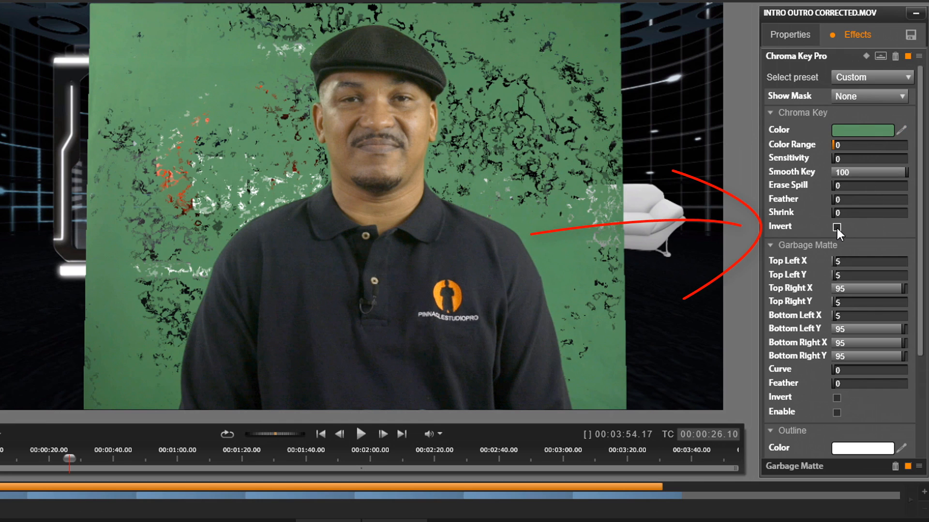
Enable Invert in Chroma Key Pro so the studio set shows behind the presenter.
click(837, 226)
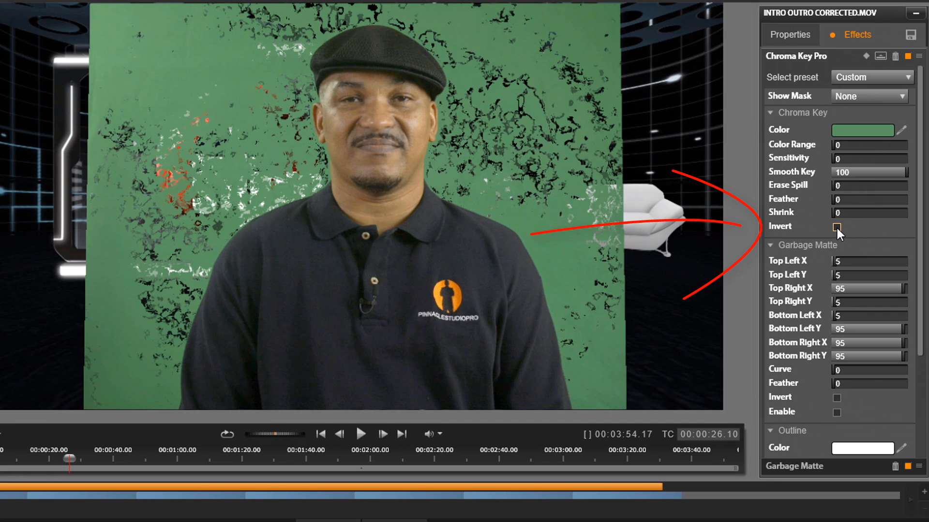
click(837, 227)
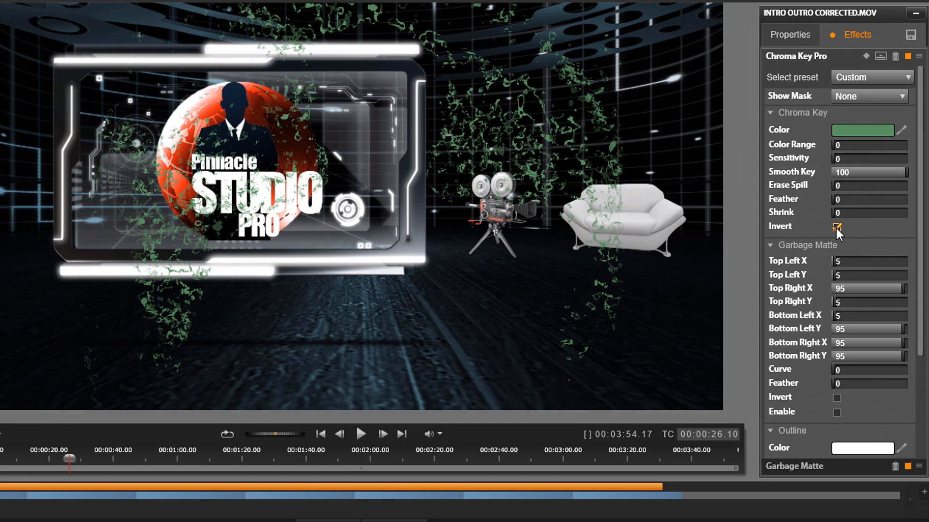
click(837, 226)
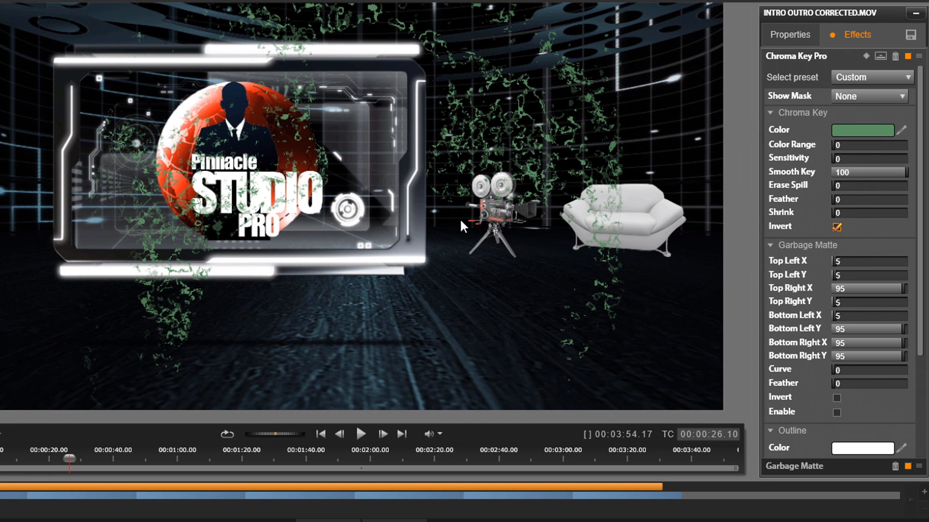
mouse_move(478, 263)
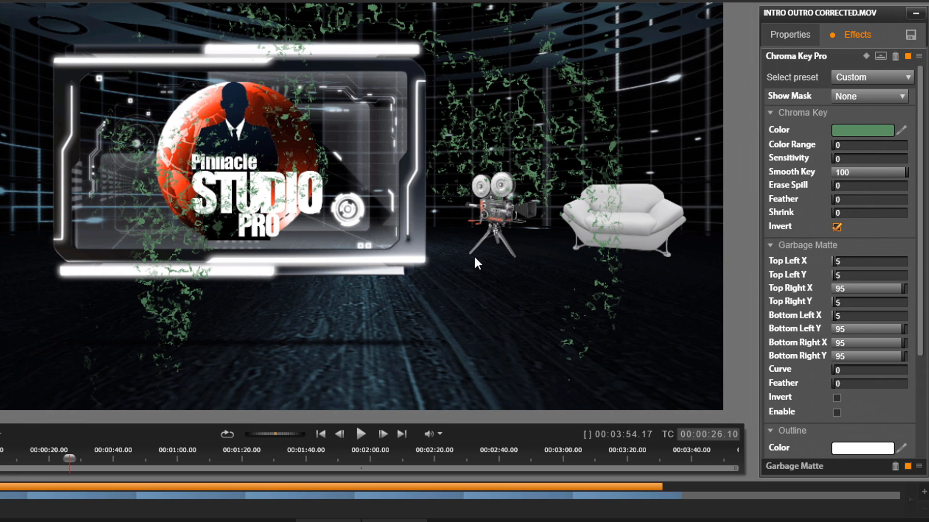
mouse_move(498, 274)
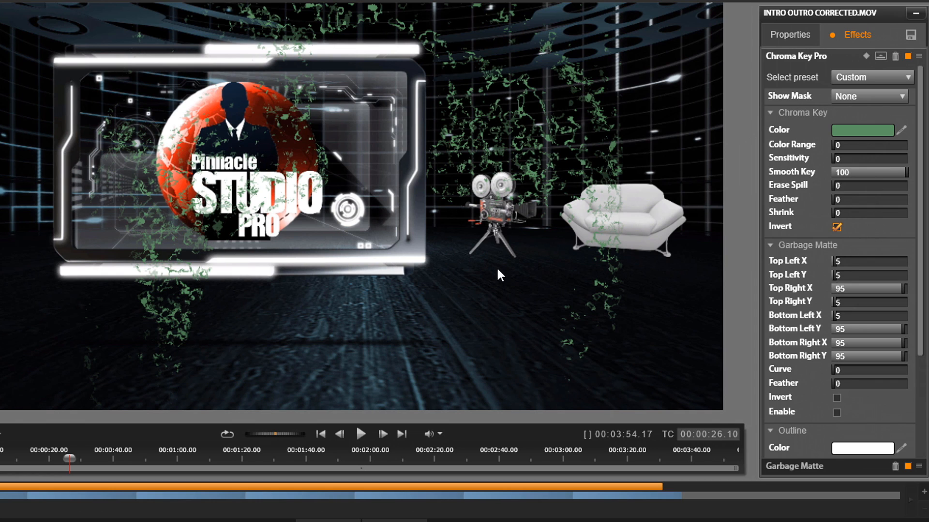
mouse_move(461, 27)
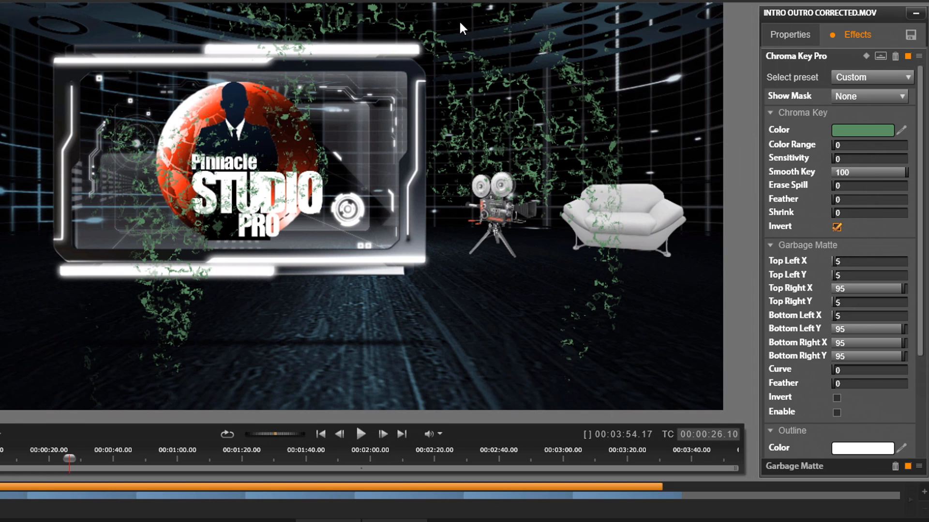
mouse_move(344, 101)
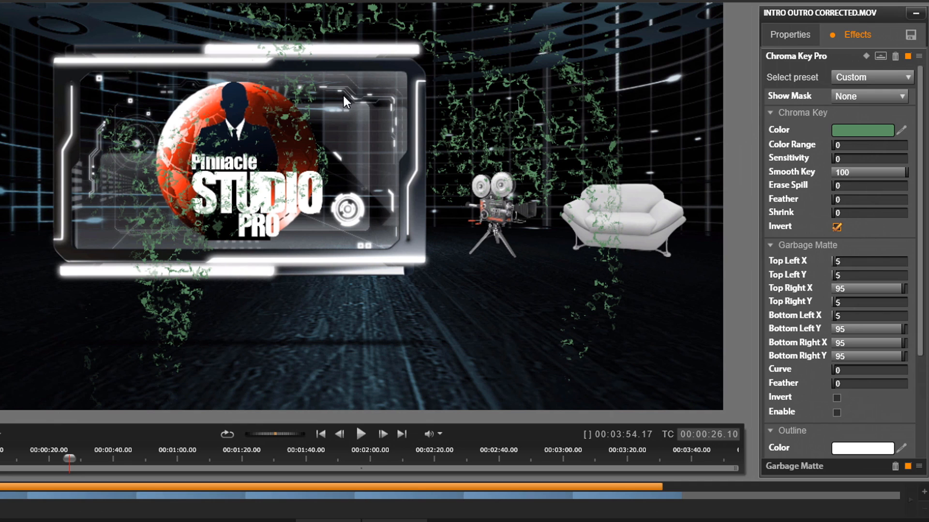
mouse_move(375, 120)
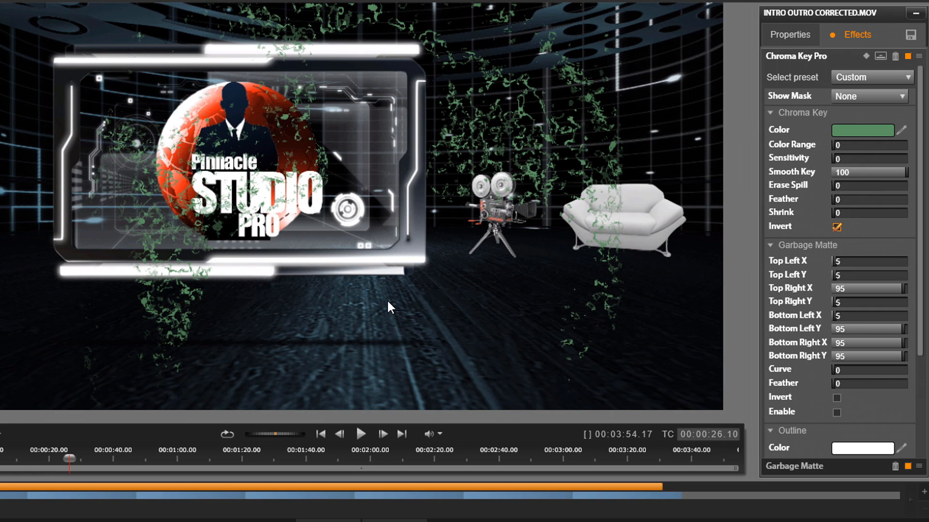
mouse_move(376, 317)
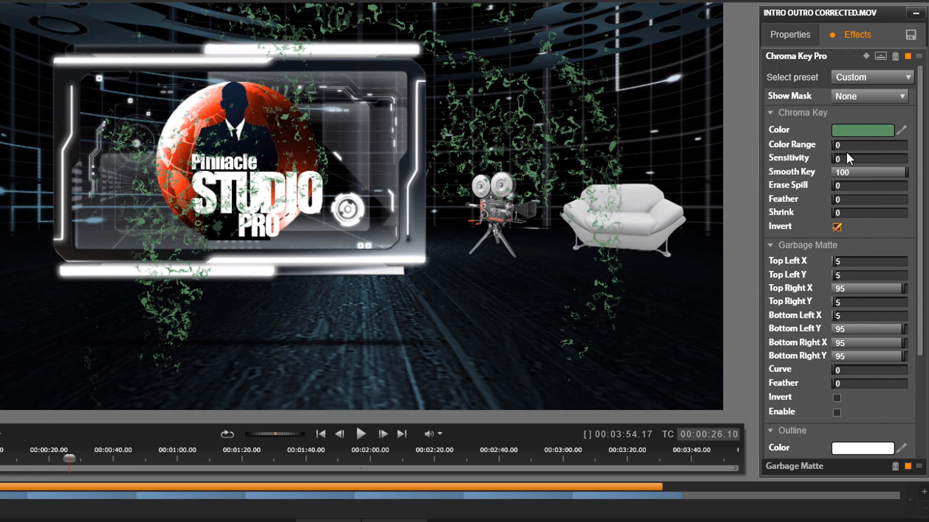
Raise the Erase Spill amount step by step up to 74.5.
click(869, 146)
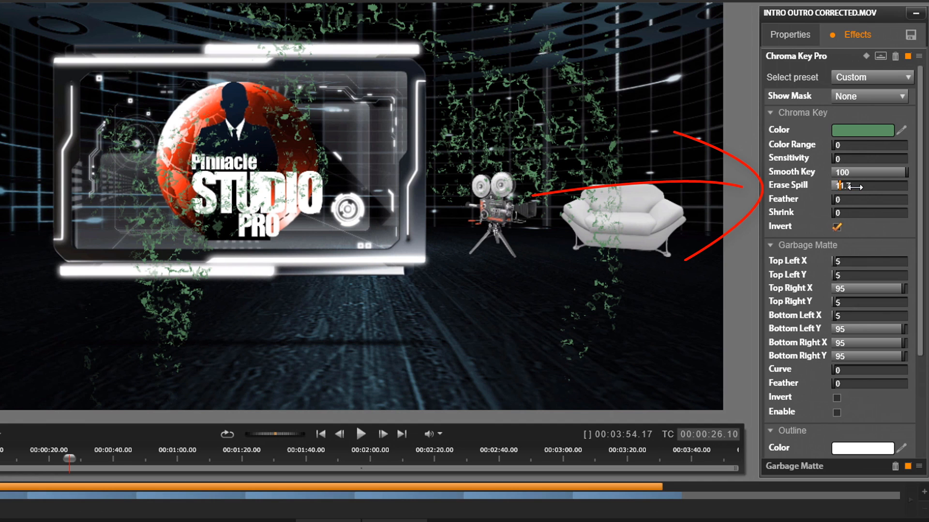
drag(846, 185, 878, 186)
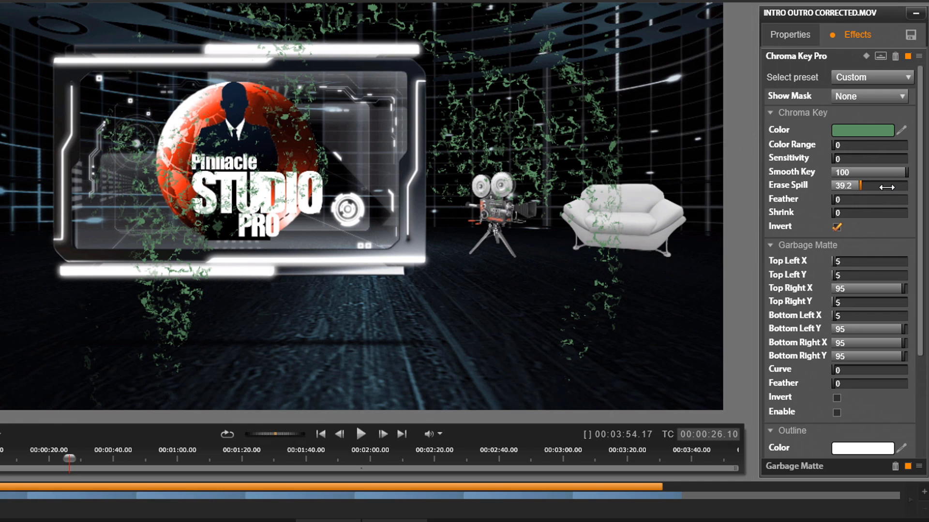
drag(858, 186, 877, 185)
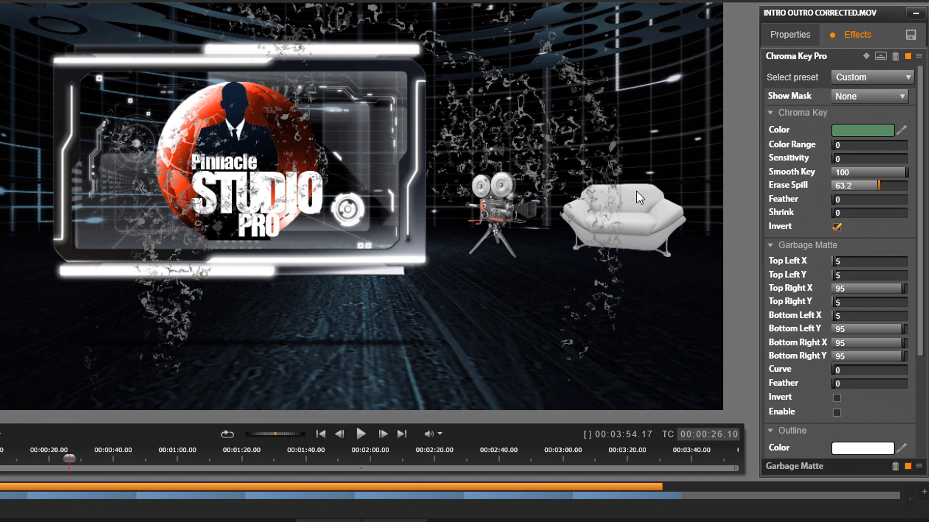
mouse_move(703, 160)
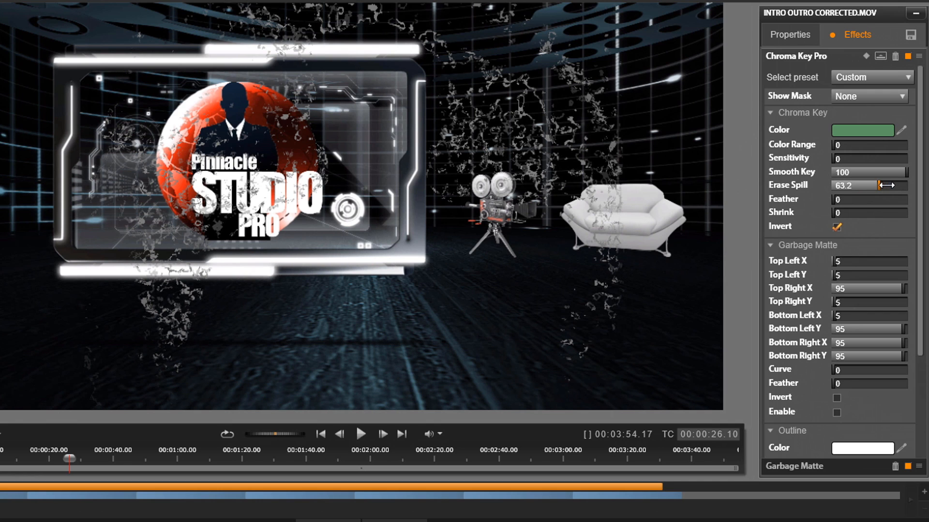
drag(872, 186, 887, 186)
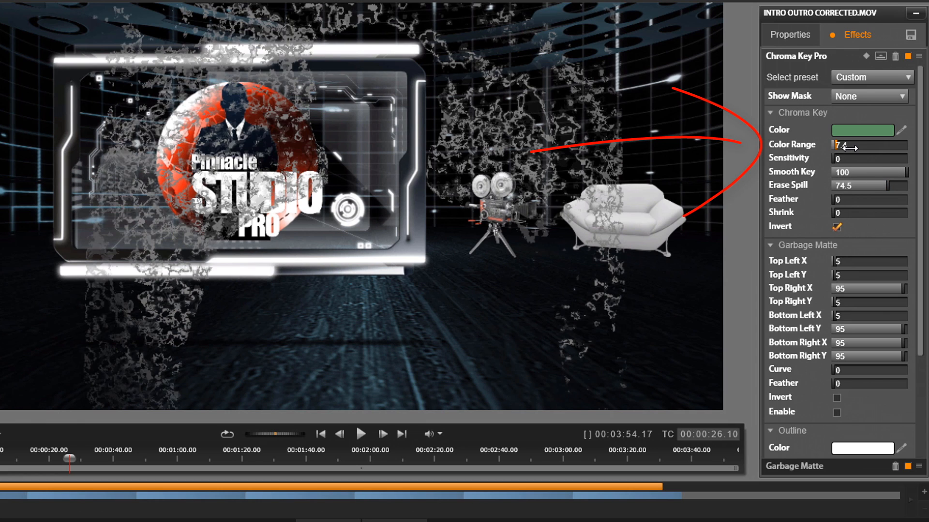
Widen Color Range to its maximum of 100.
drag(838, 146, 856, 146)
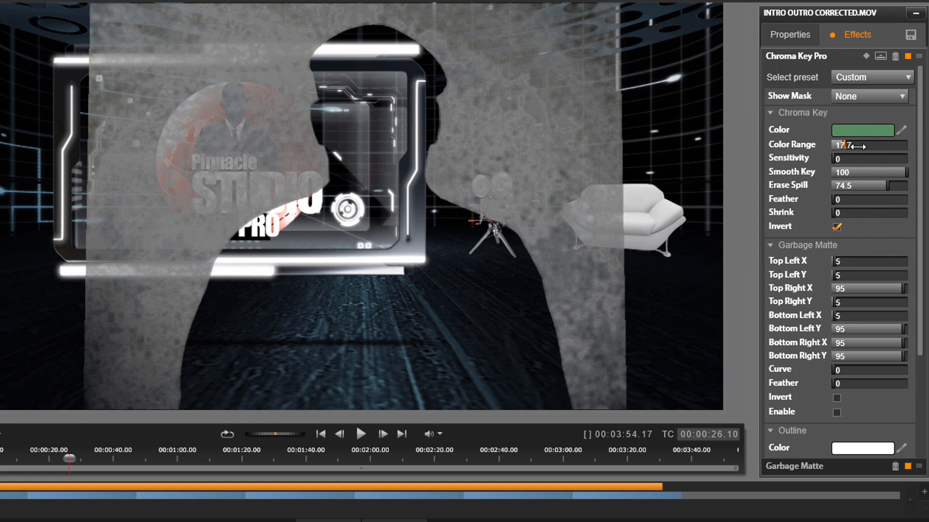
drag(848, 146, 868, 146)
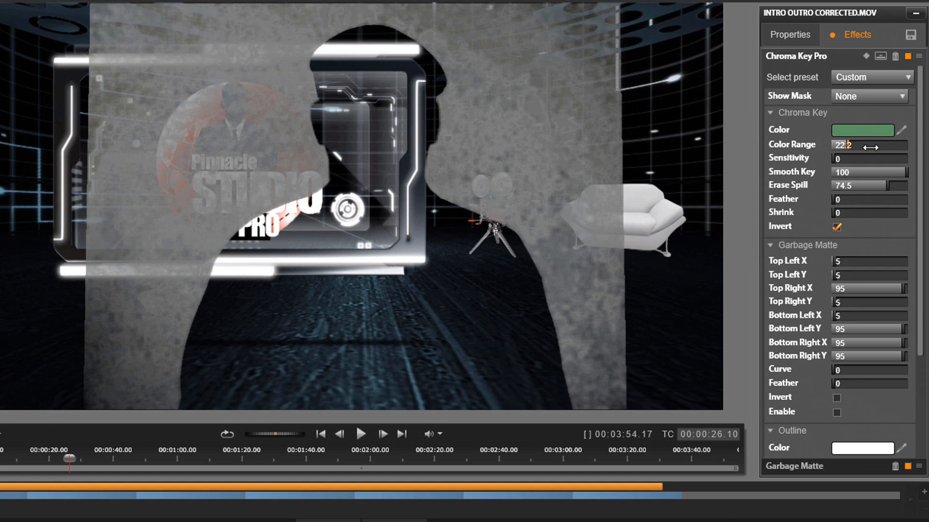
drag(855, 146, 867, 146)
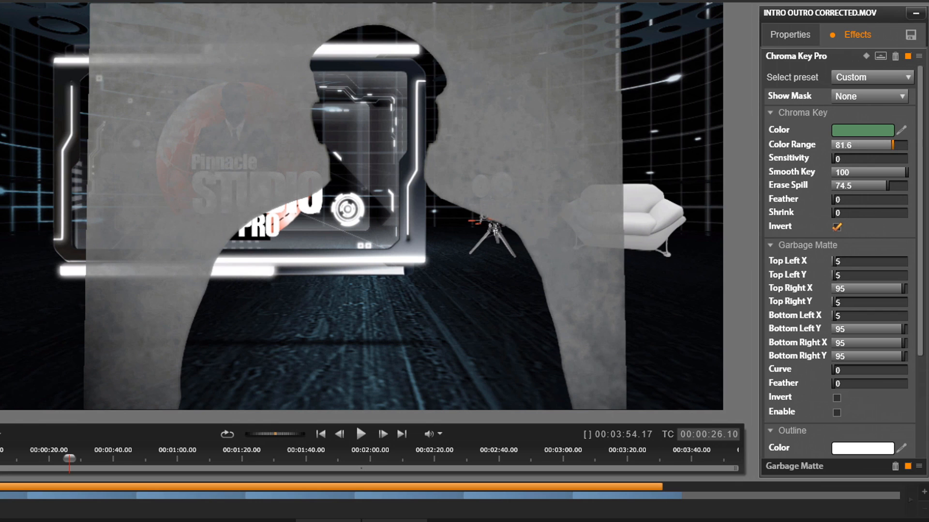
drag(908, 144, 924, 144)
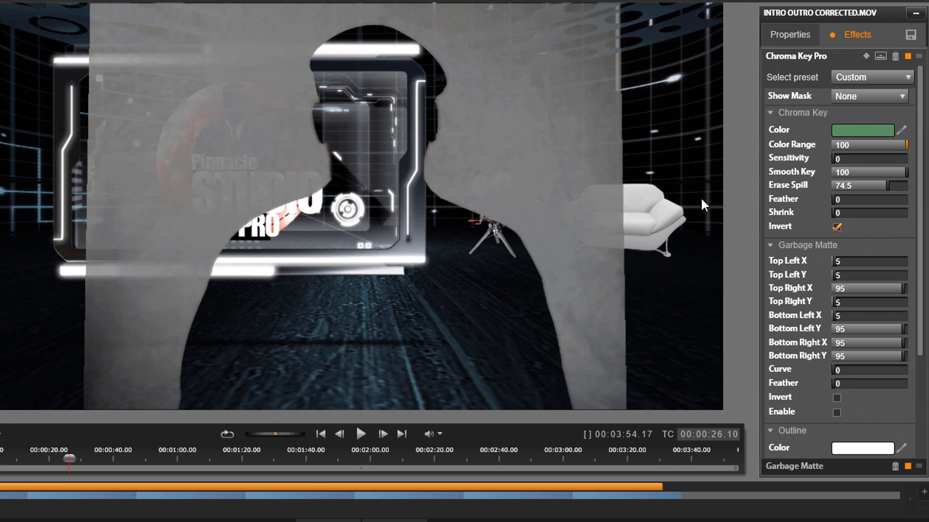
mouse_move(567, 67)
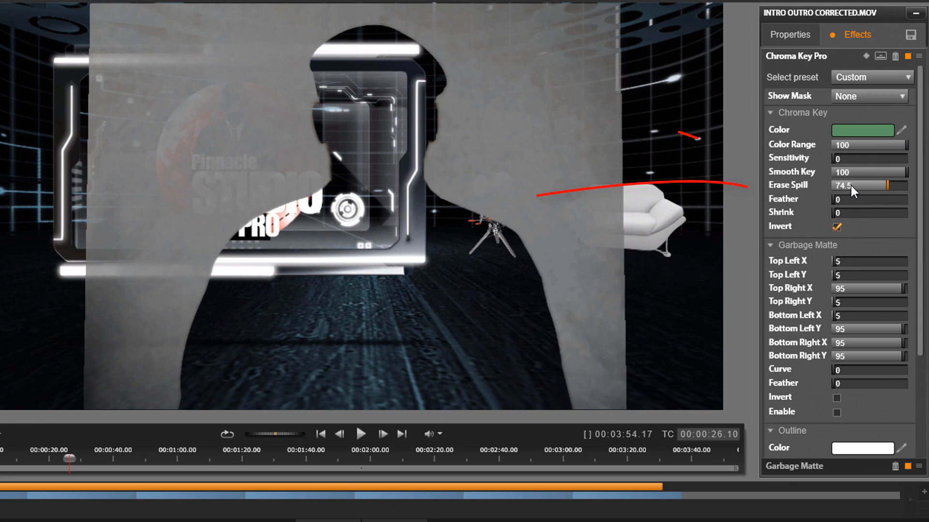
Raise Erase Spill to 81.9.
click(857, 185)
text(8)
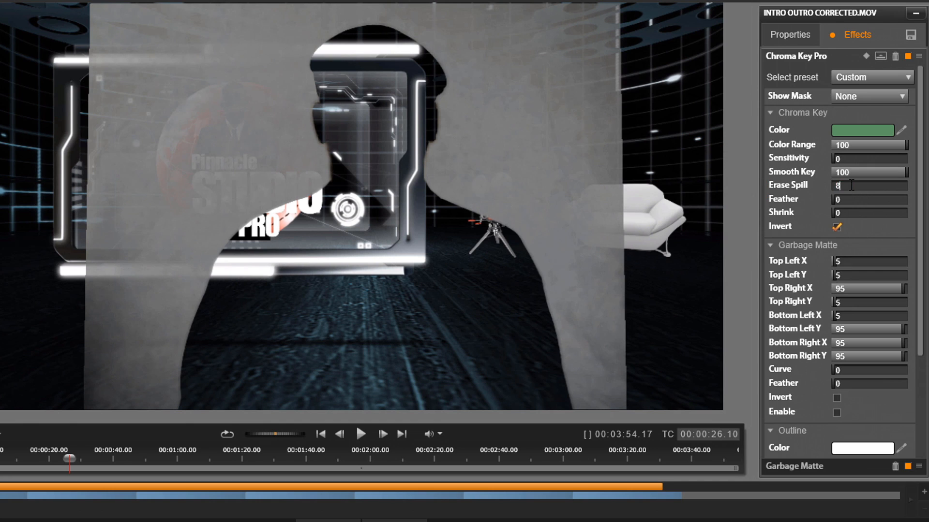
drag(837, 184, 889, 185)
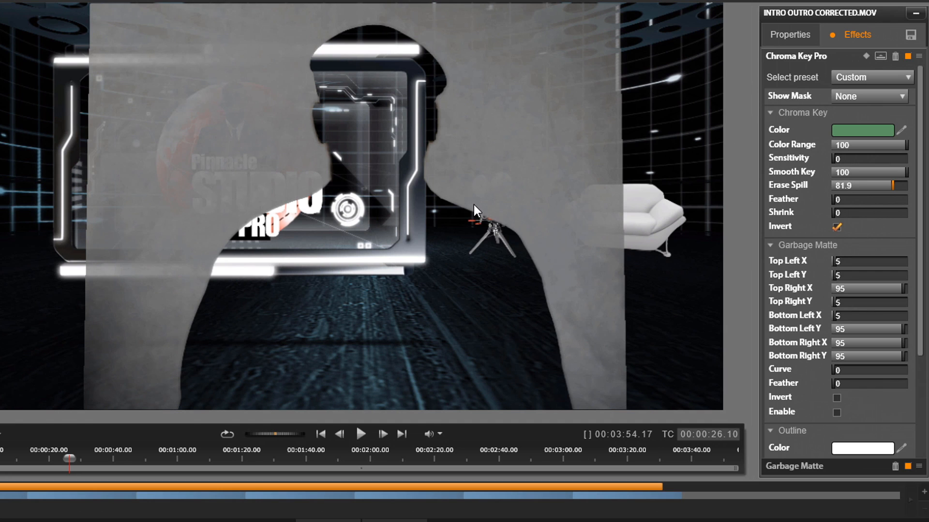
mouse_move(504, 76)
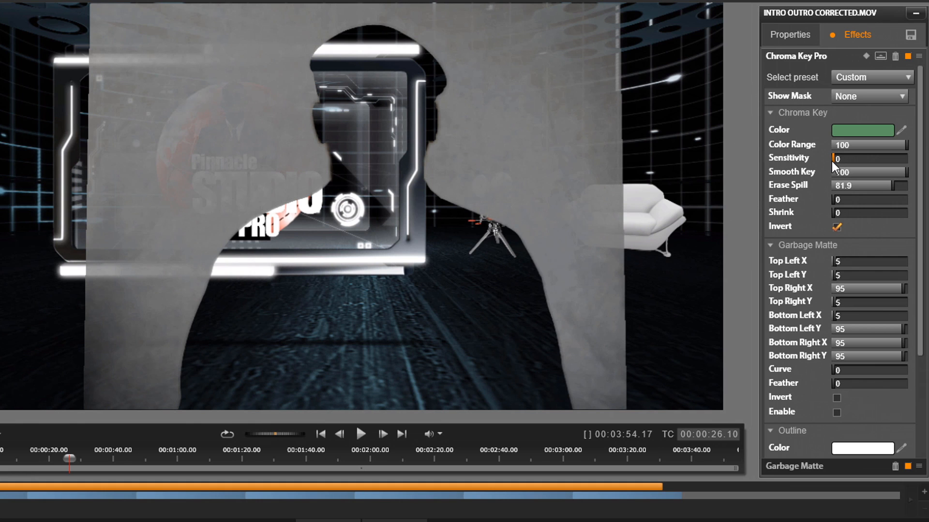
Raise the Chroma Key Sensitivity gradually from 0 to 35.
drag(836, 158, 847, 158)
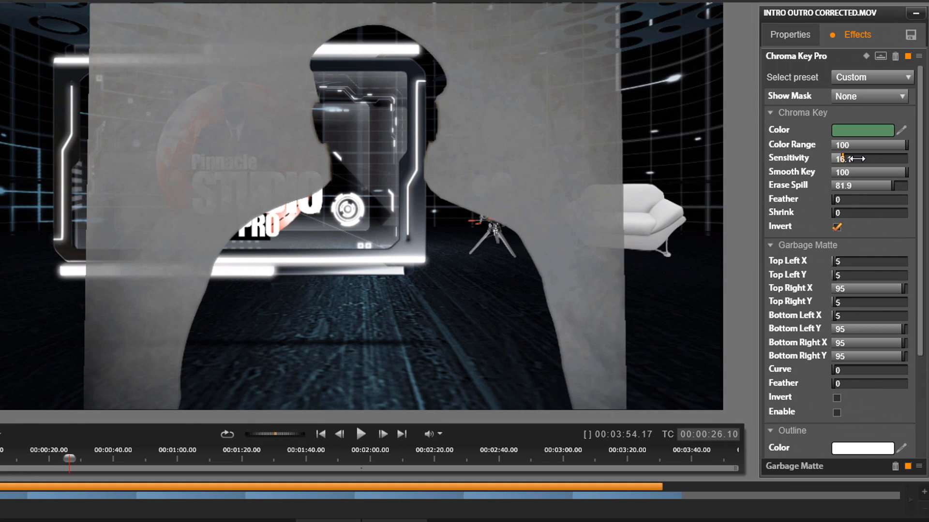
drag(848, 158, 856, 157)
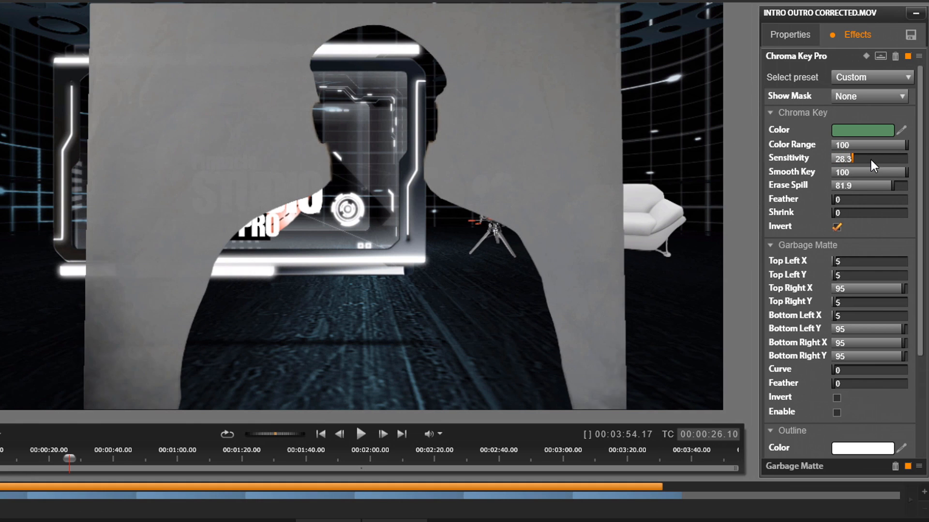
drag(841, 158, 856, 159)
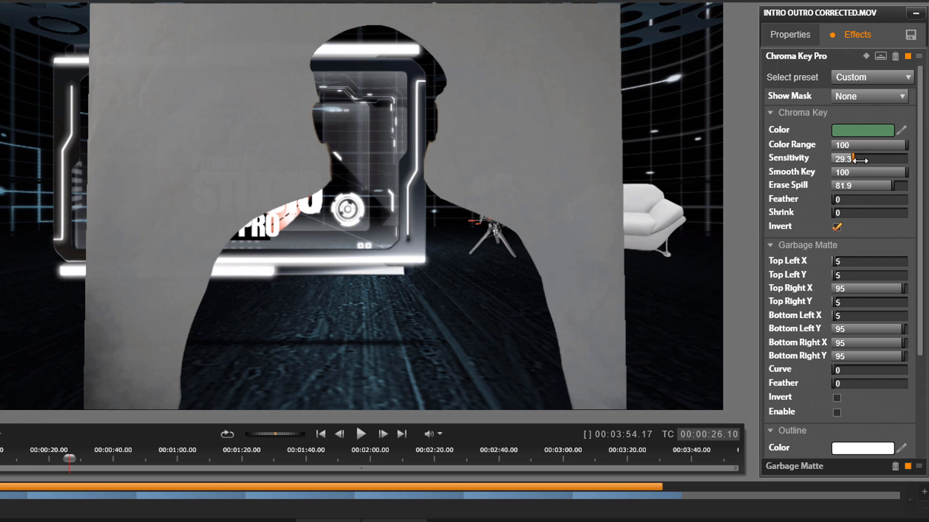
drag(854, 160, 867, 160)
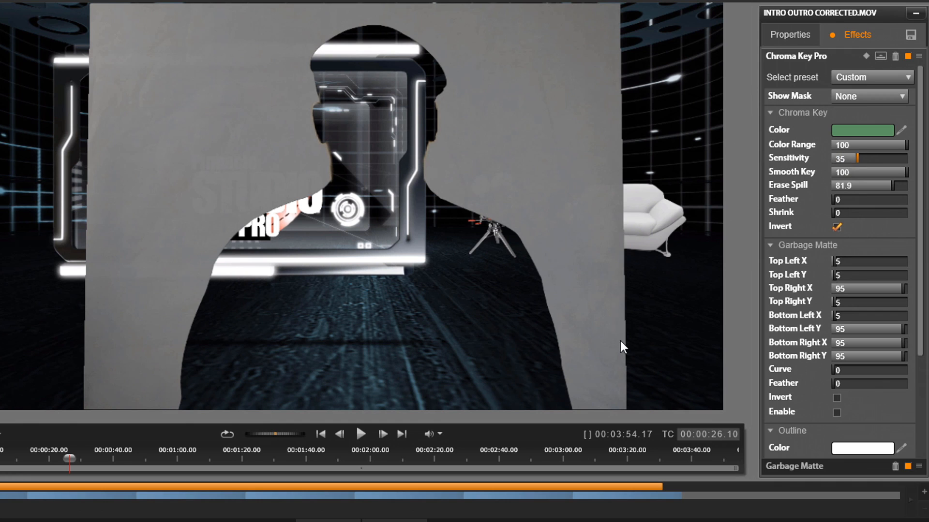
mouse_move(377, 120)
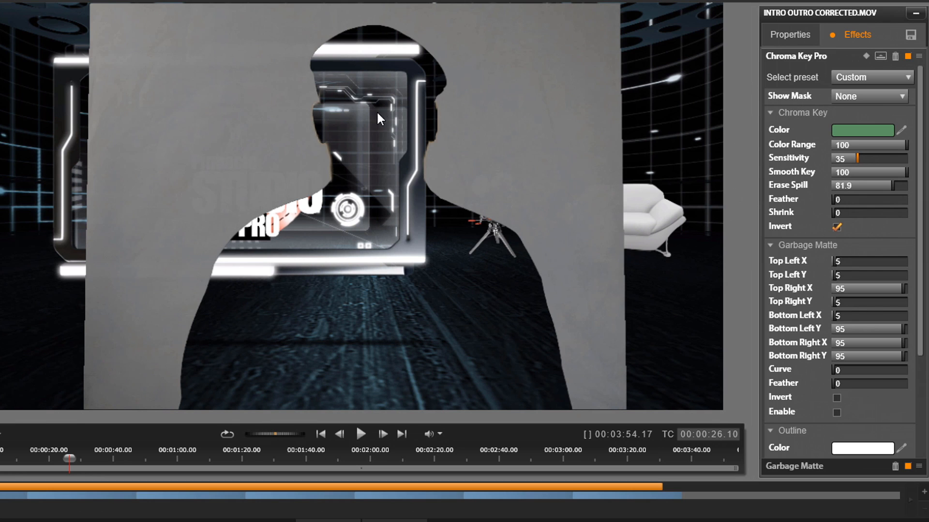
drag(533, 234, 732, 222)
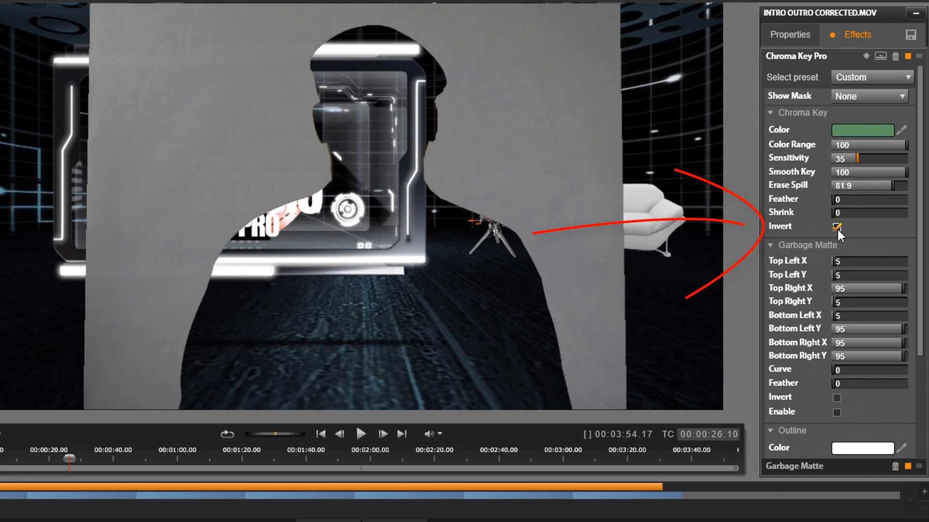
Switch off Chroma Key inversion so the presenter shows cleanly over the virtual set.
click(836, 227)
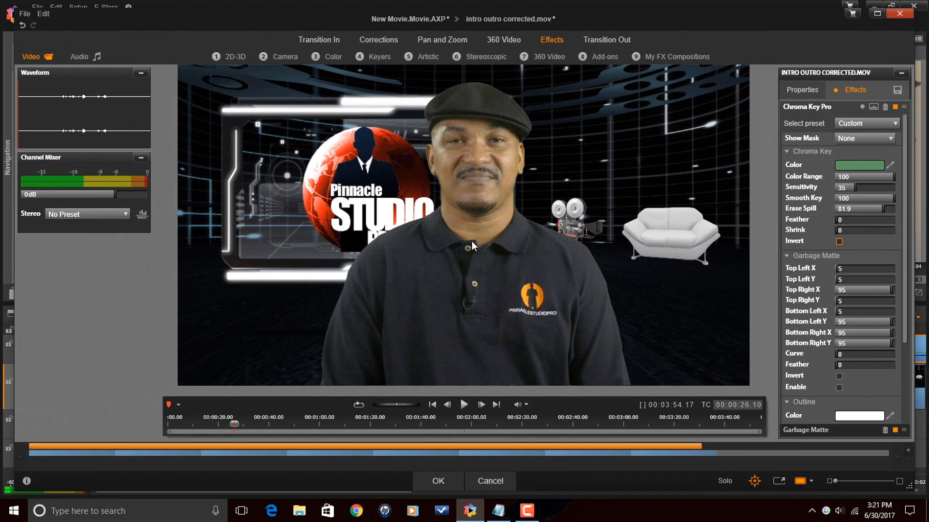
mouse_move(548, 347)
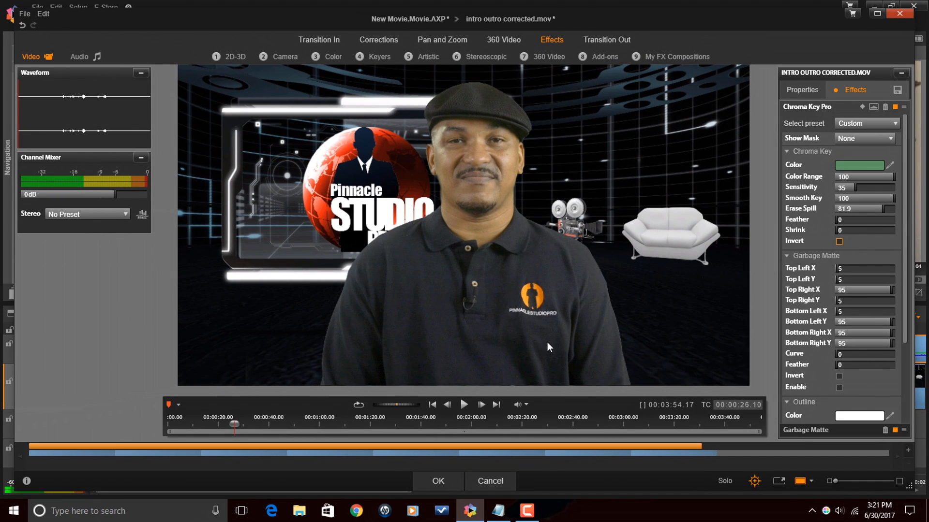
mouse_move(489, 400)
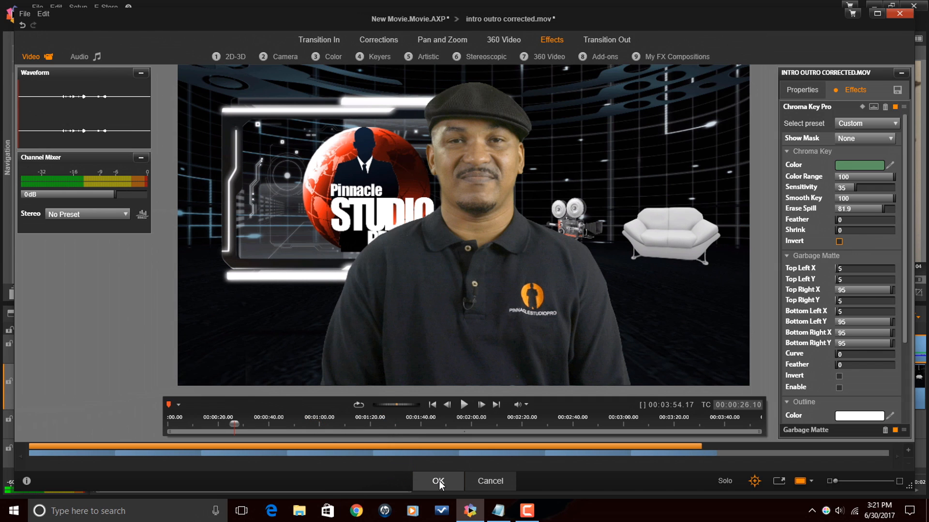
Confirm the Chroma Key Pro settings with OK and scrub the playhead to preview the composite.
click(437, 481)
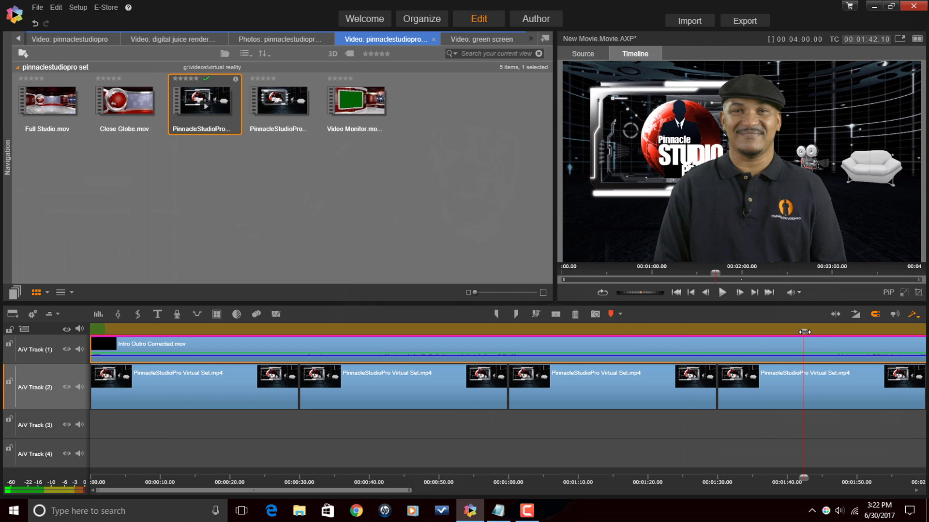
mouse_move(439, 499)
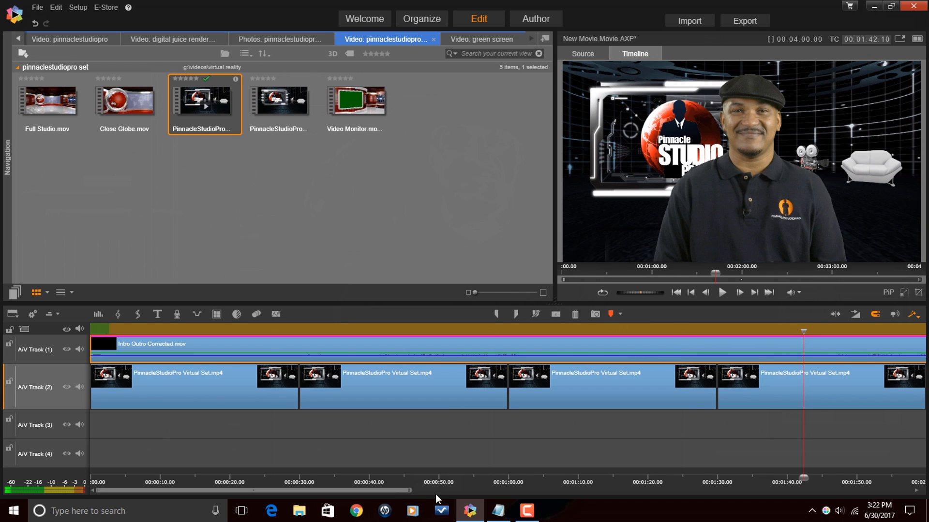
scroll(right, 3)
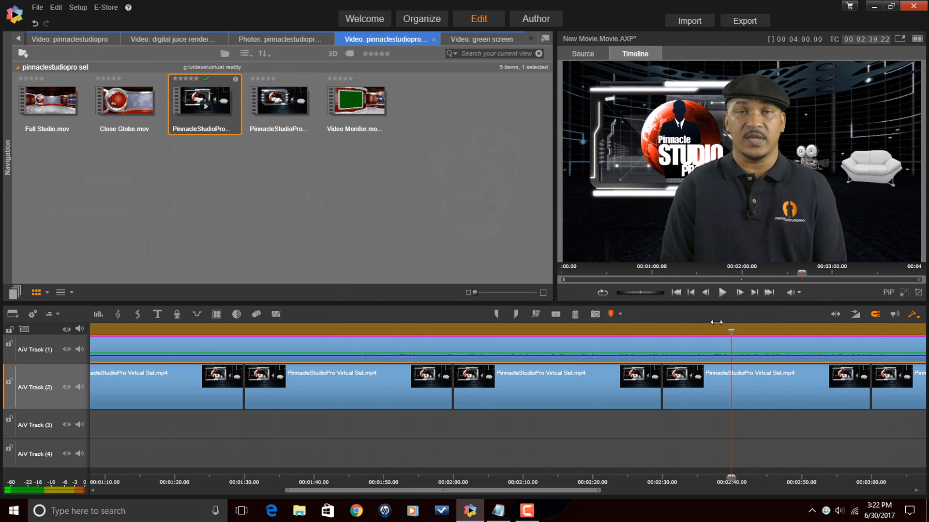
drag(731, 328, 491, 328)
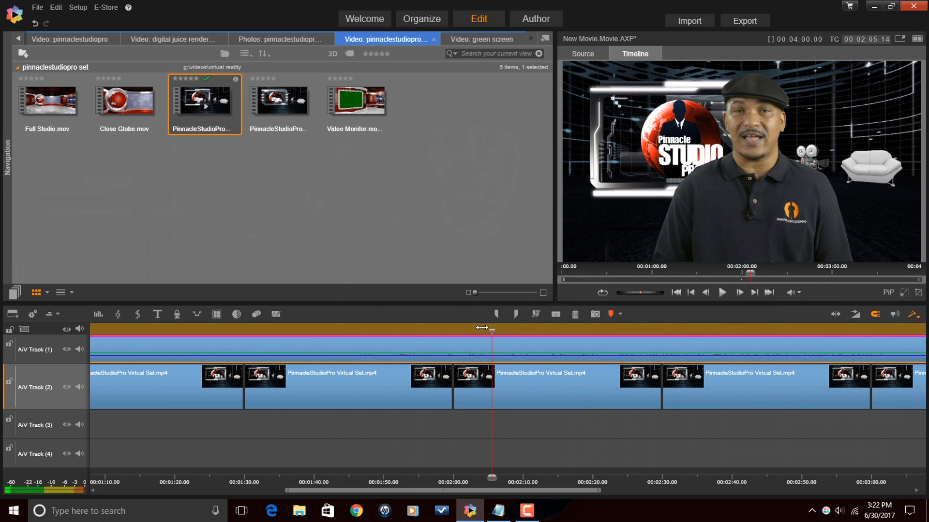